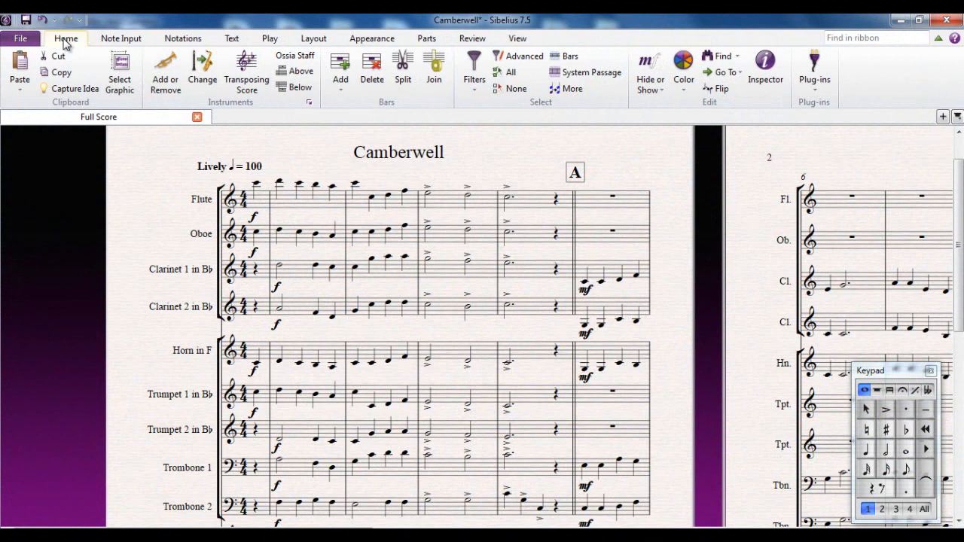
mouse_move(543, 164)
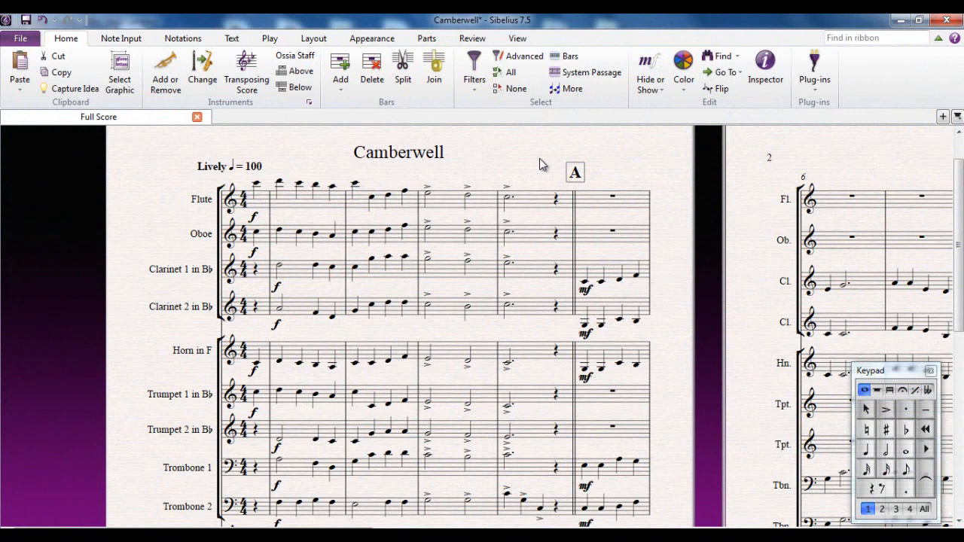
mouse_move(518, 56)
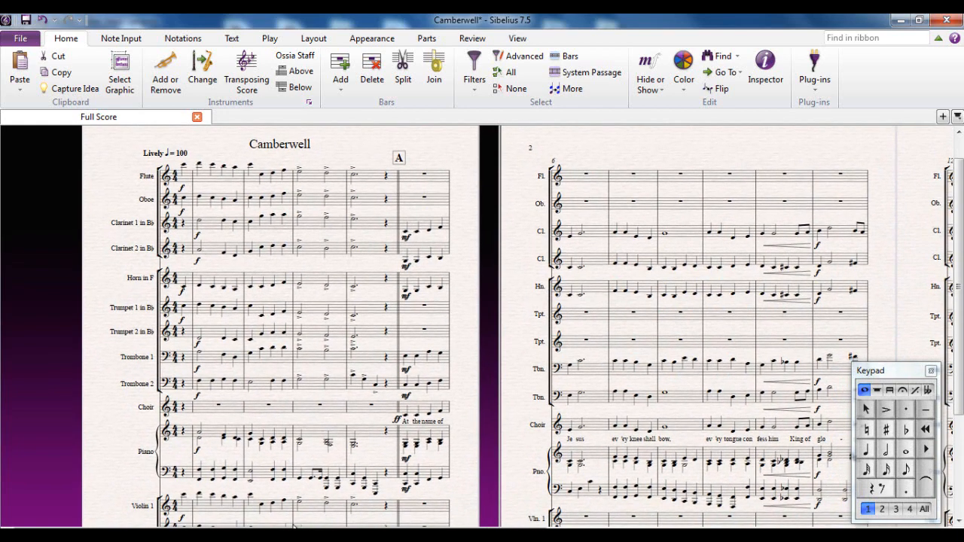
Bring up the Advanced Filter for the whole Camberwell score
scroll("right", 3)
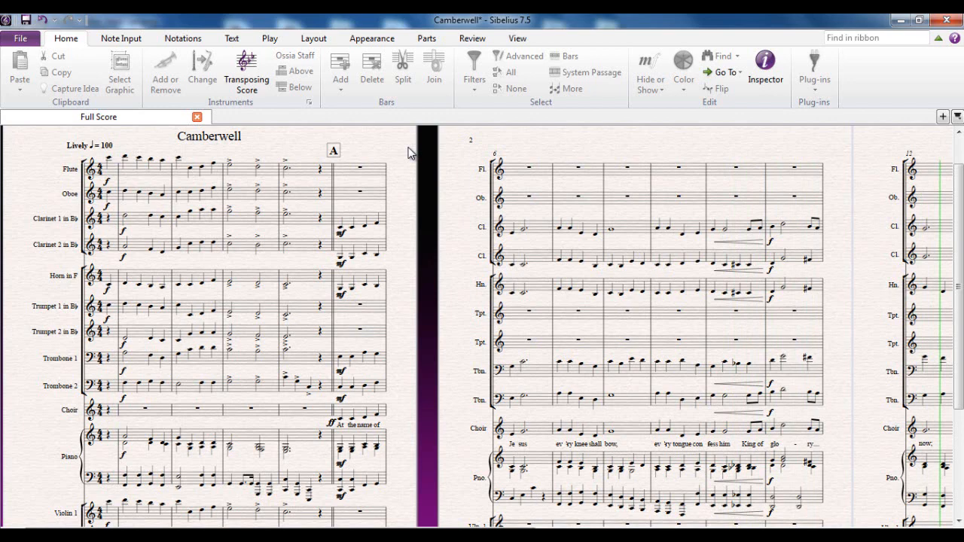
scroll("right", 3)
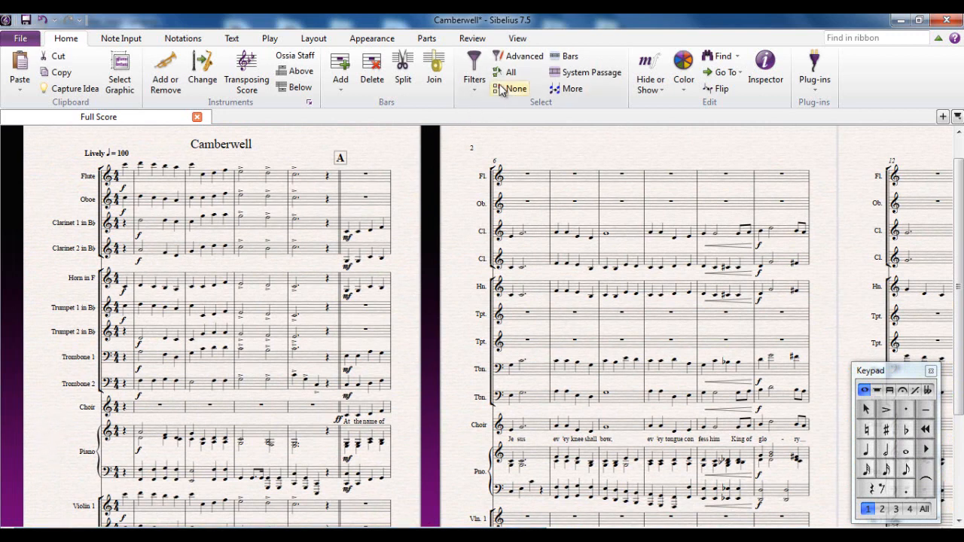
mouse_move(515, 90)
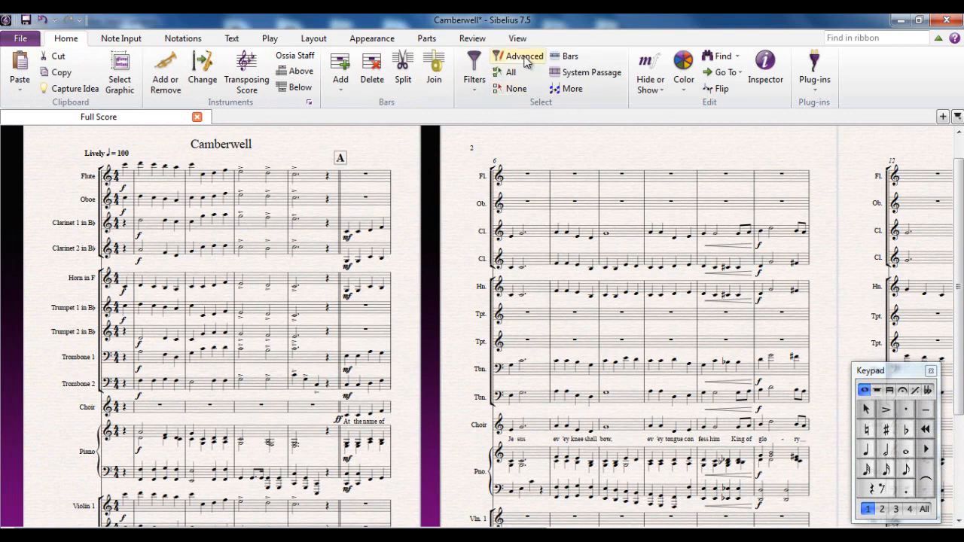
mouse_move(525, 56)
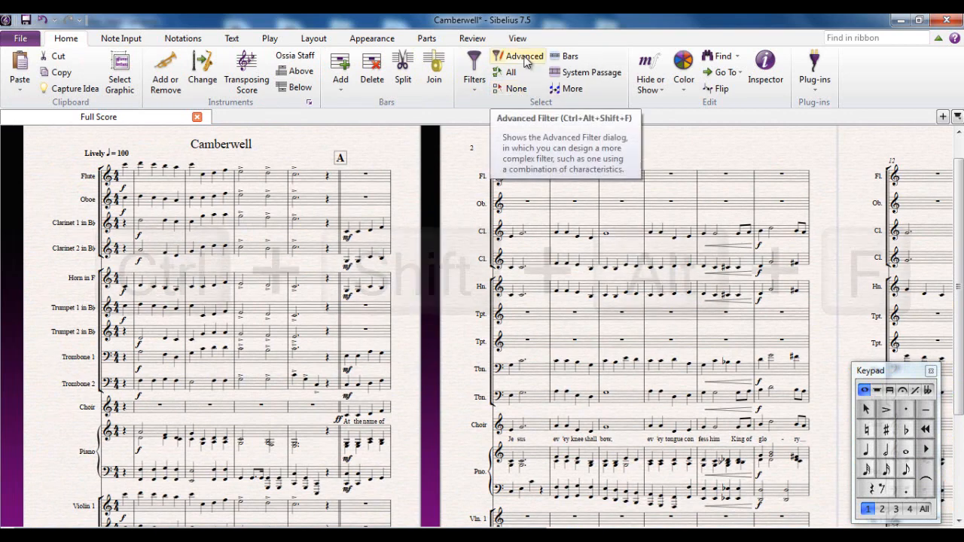
key("ctrl+shift+alt+f")
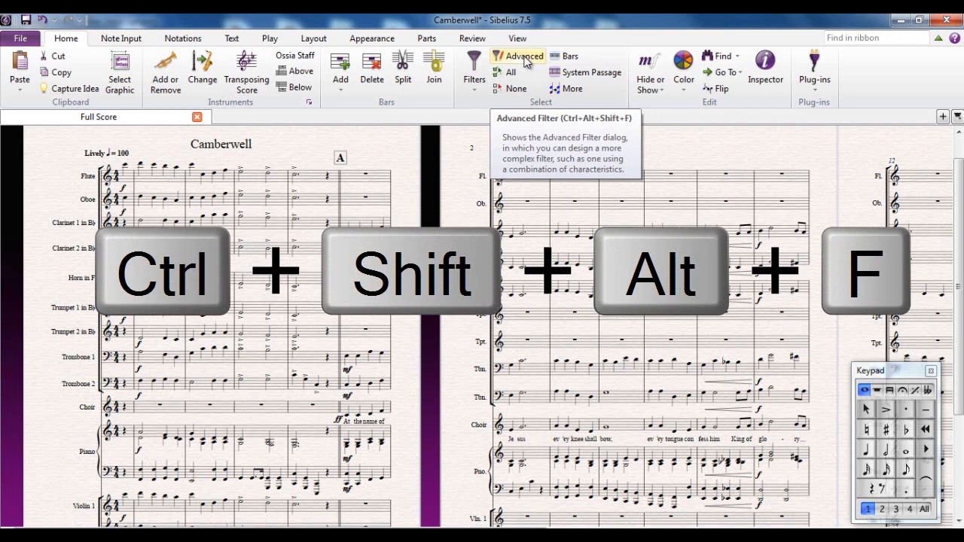
key("ctrl+shift+alt+f")
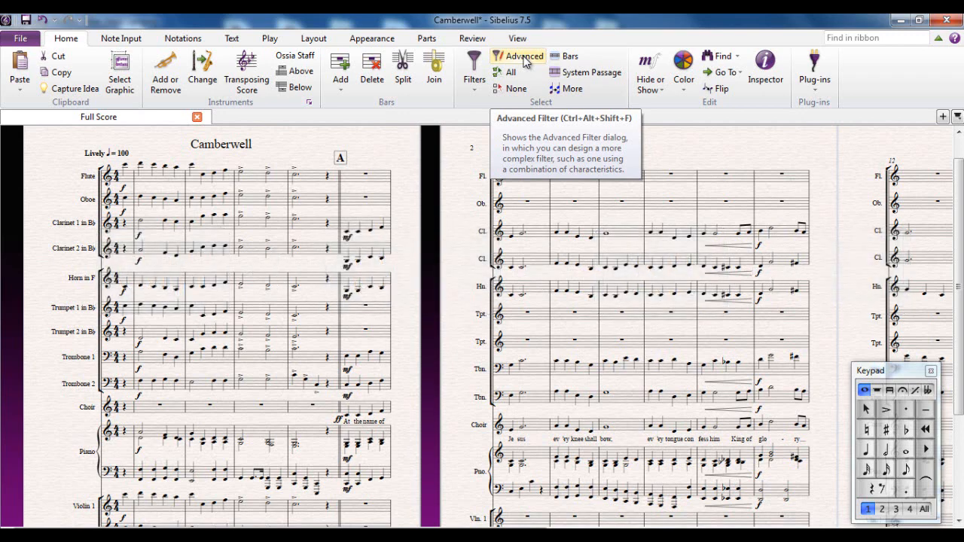
left_click(524, 56)
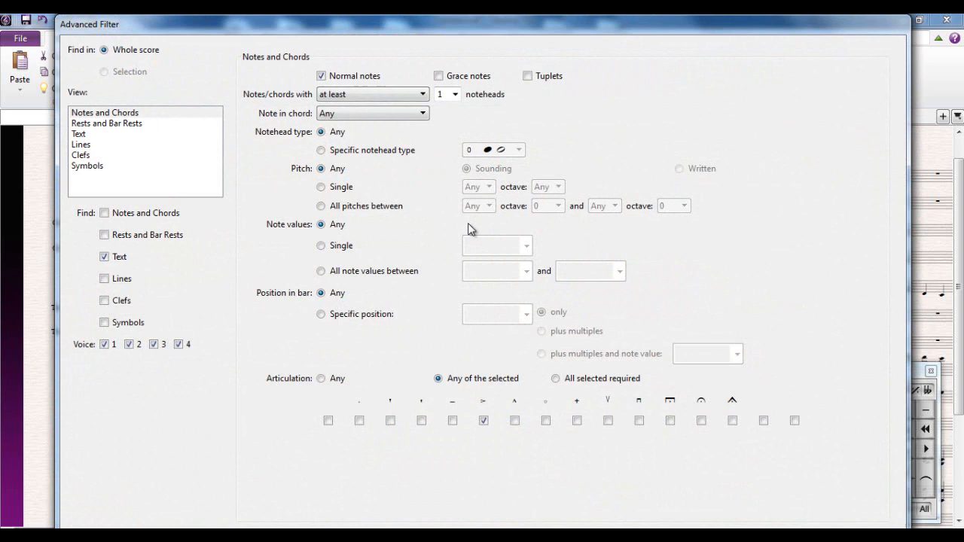
mouse_move(522, 34)
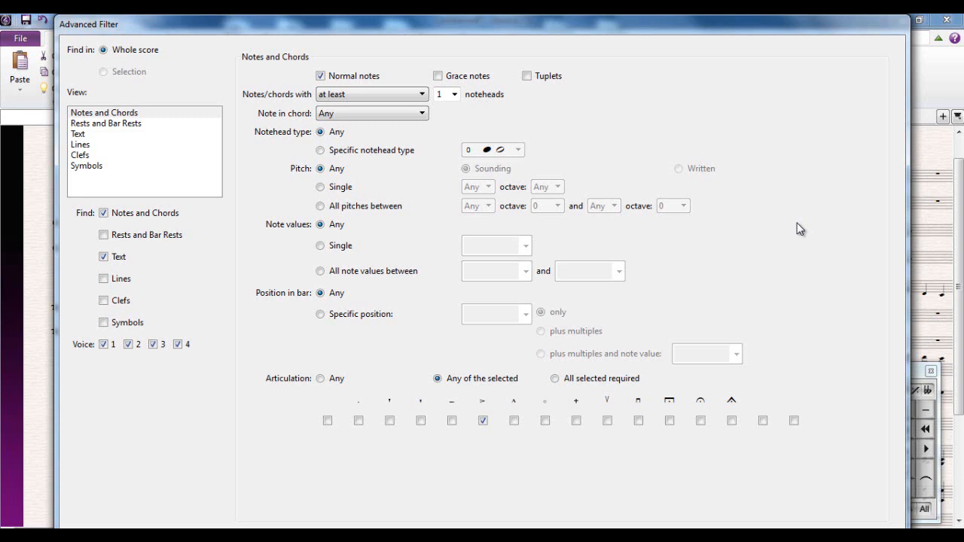
mouse_move(644, 493)
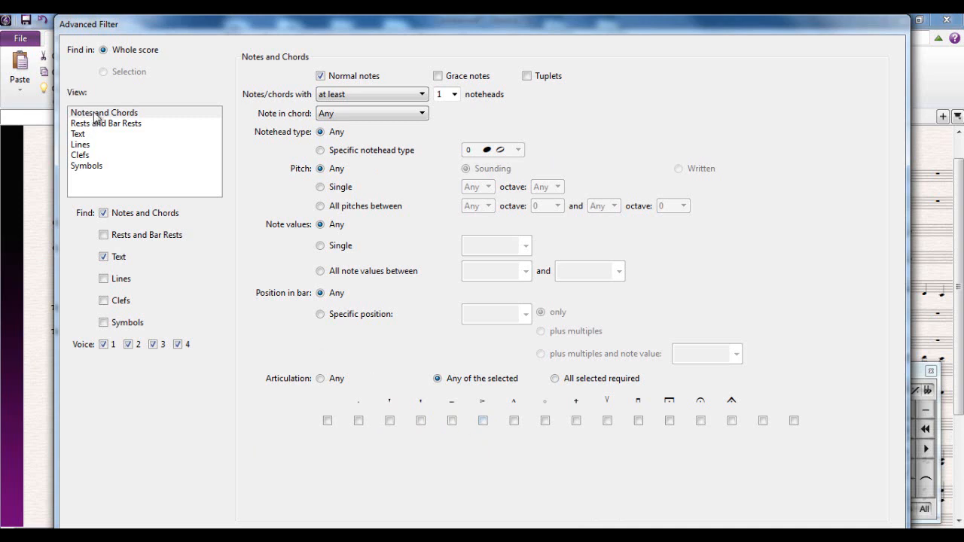
Browse the Rests, Text and Symbols pages, leaving only Notes and Chords ticked to find
left_click(106, 124)
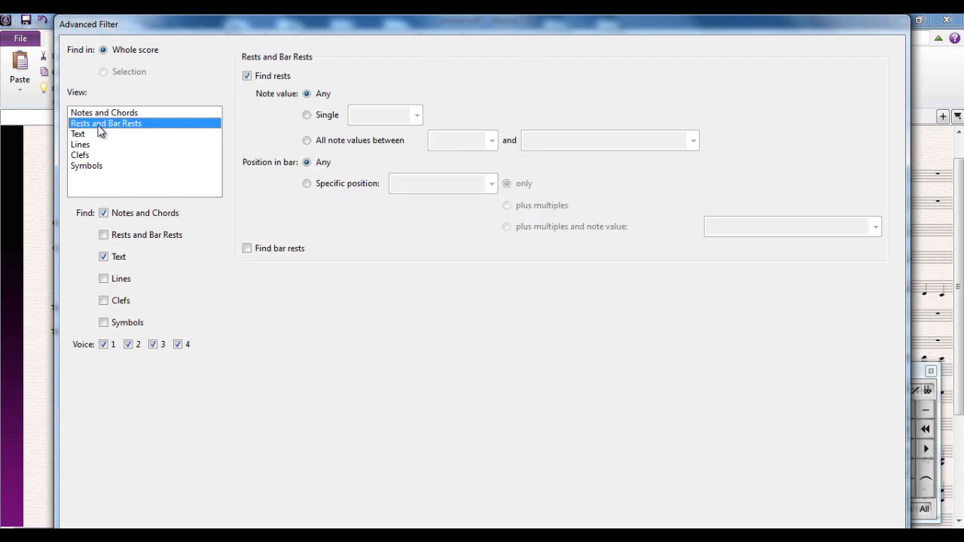
left_click(104, 112)
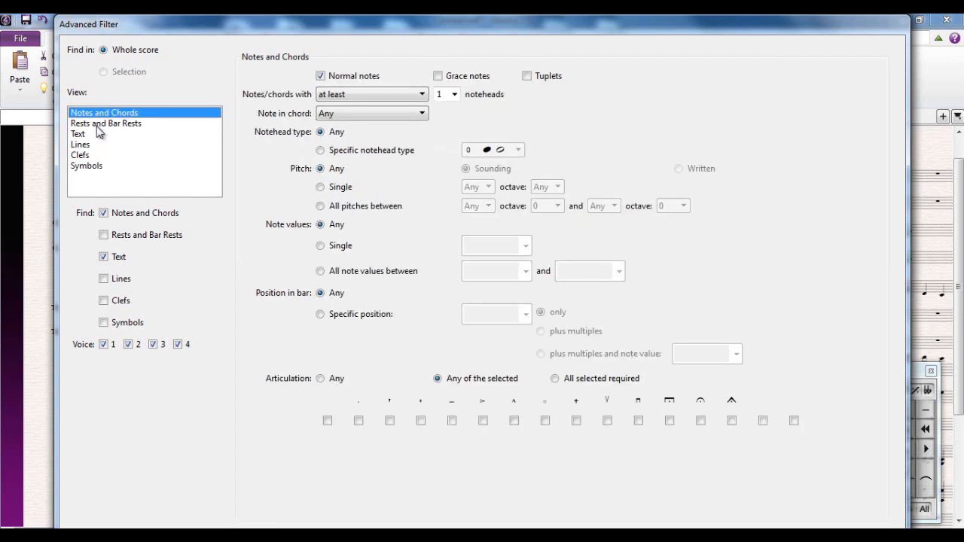
left_click(79, 132)
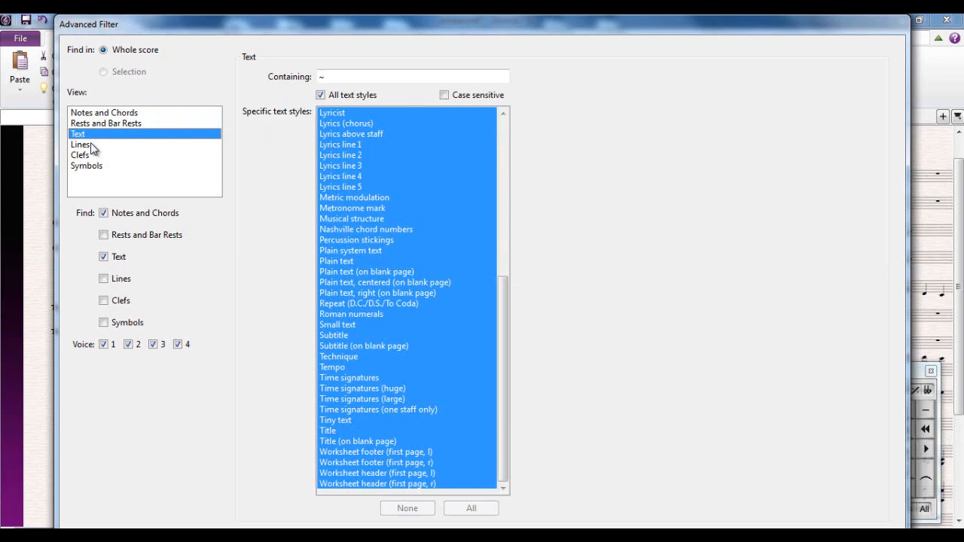
left_click(86, 164)
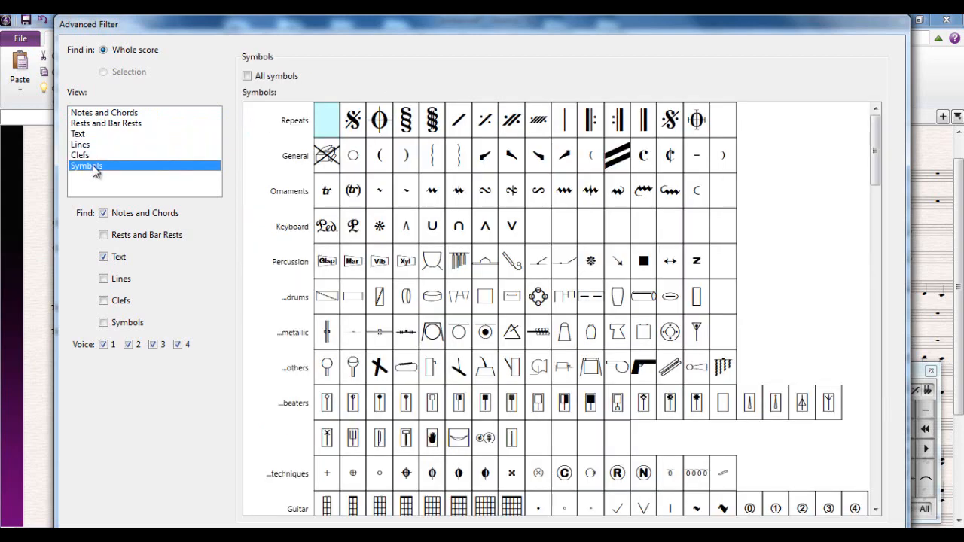
left_click(104, 112)
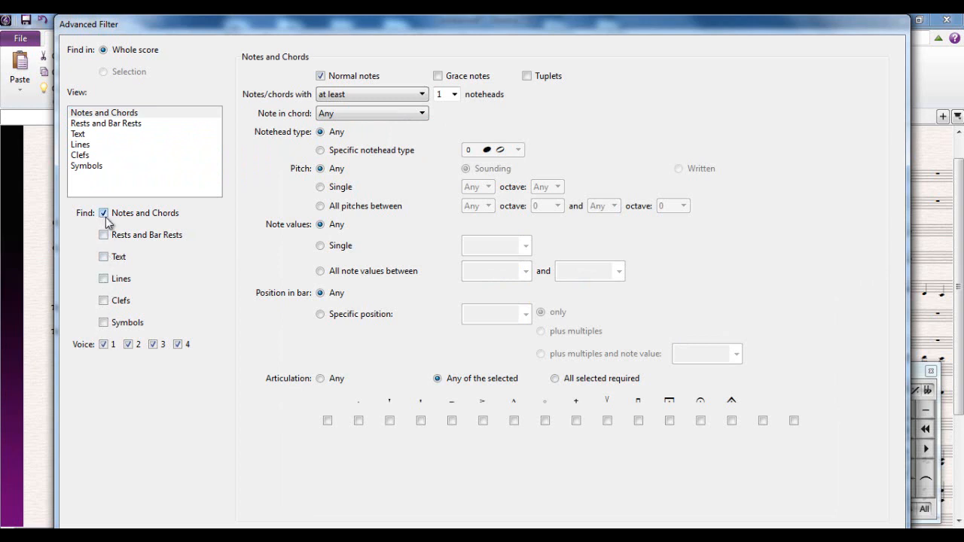
mouse_move(112, 360)
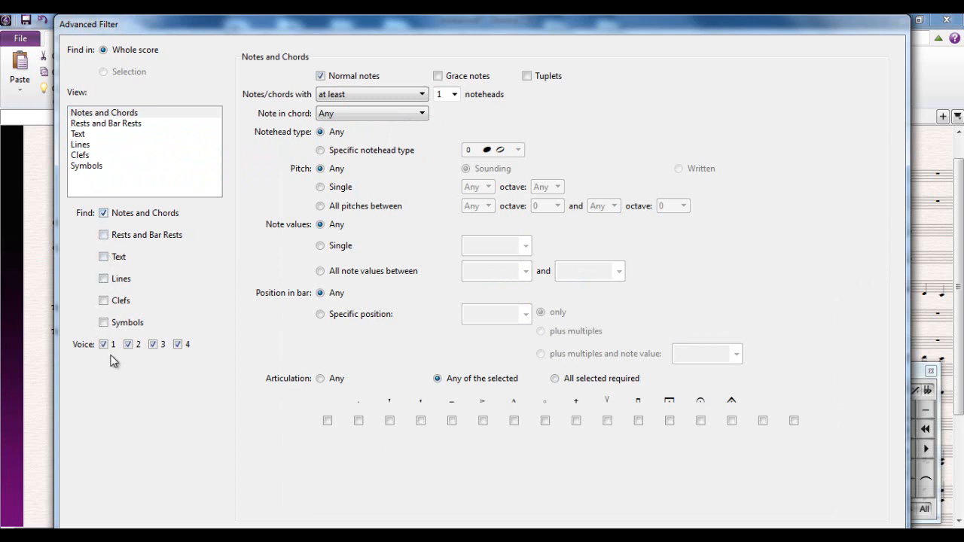
mouse_move(139, 392)
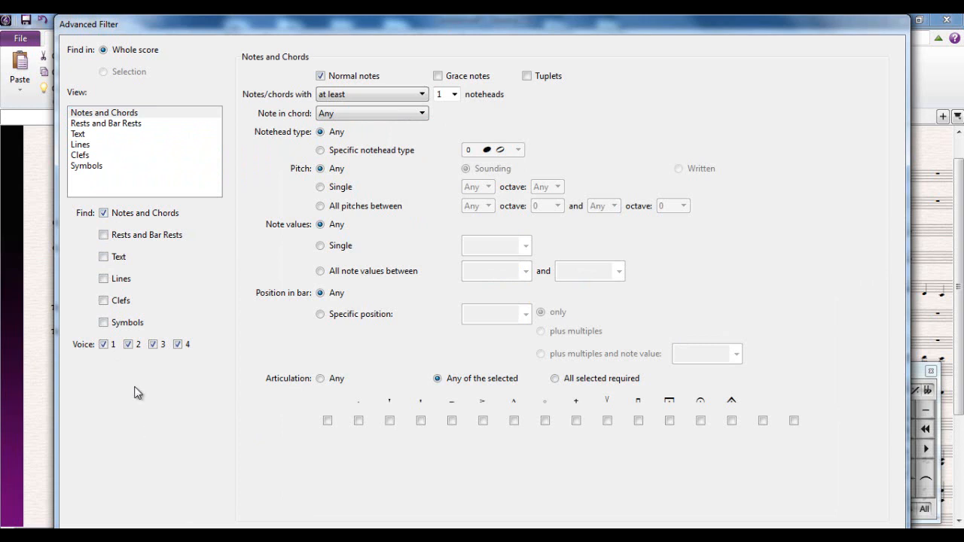
left_click(104, 111)
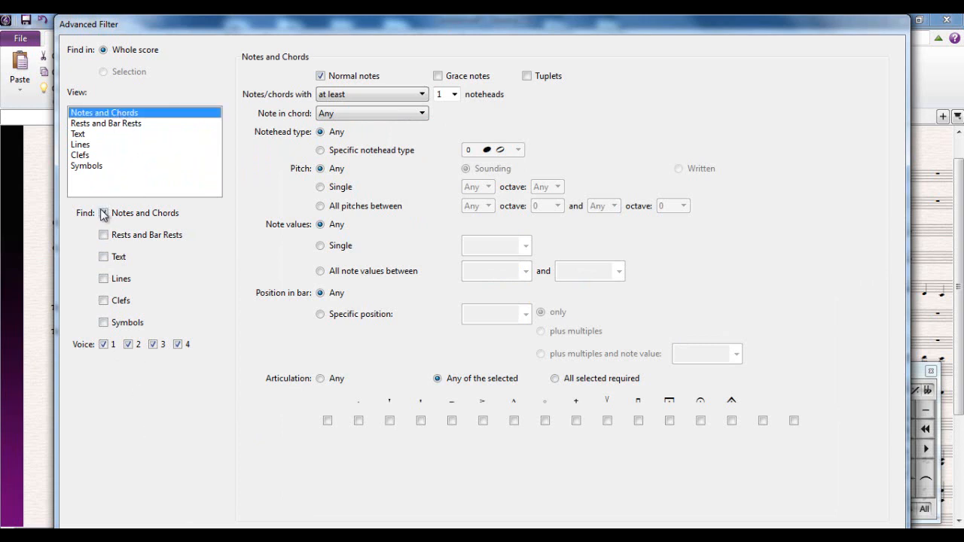
left_click(104, 214)
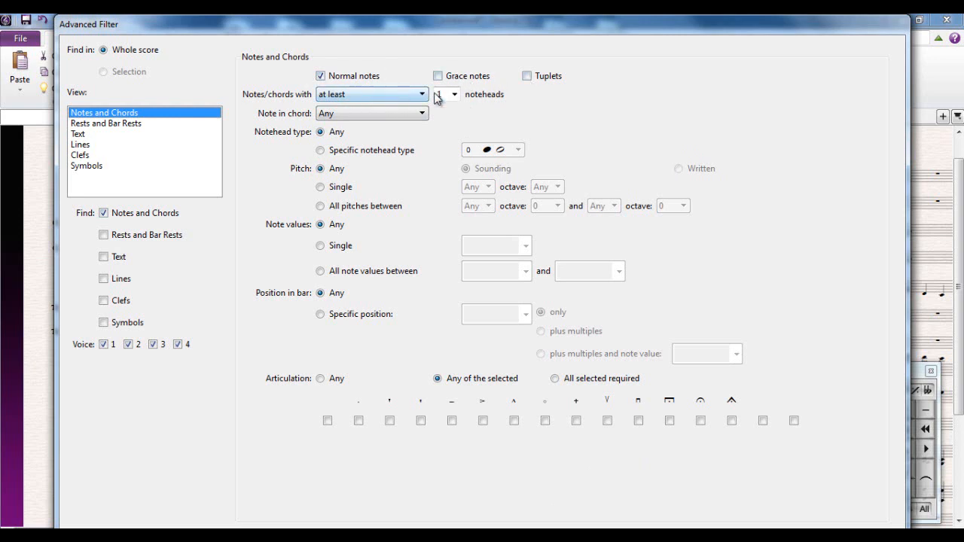
Try the chord-position and pitch options, keeping any note in chord and any pitch
left_click(455, 90)
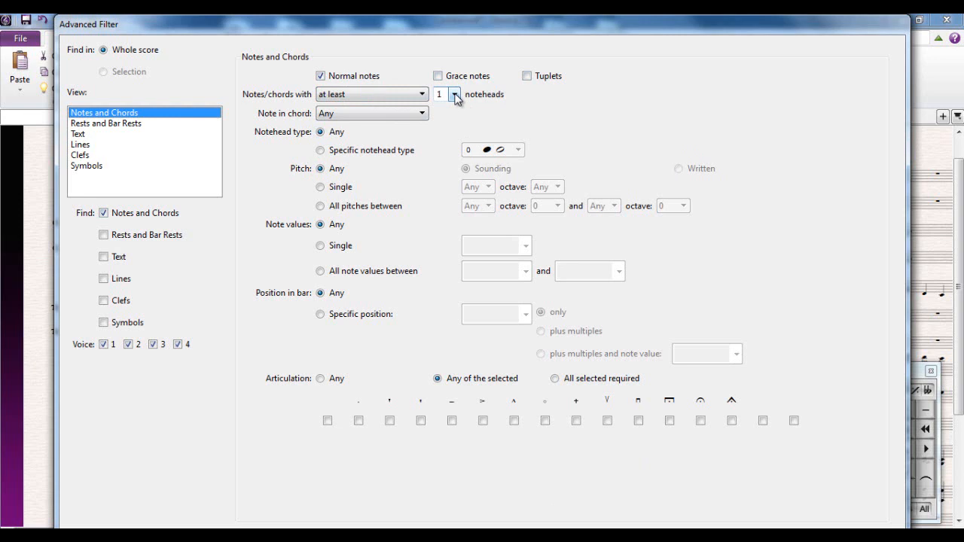
mouse_move(458, 101)
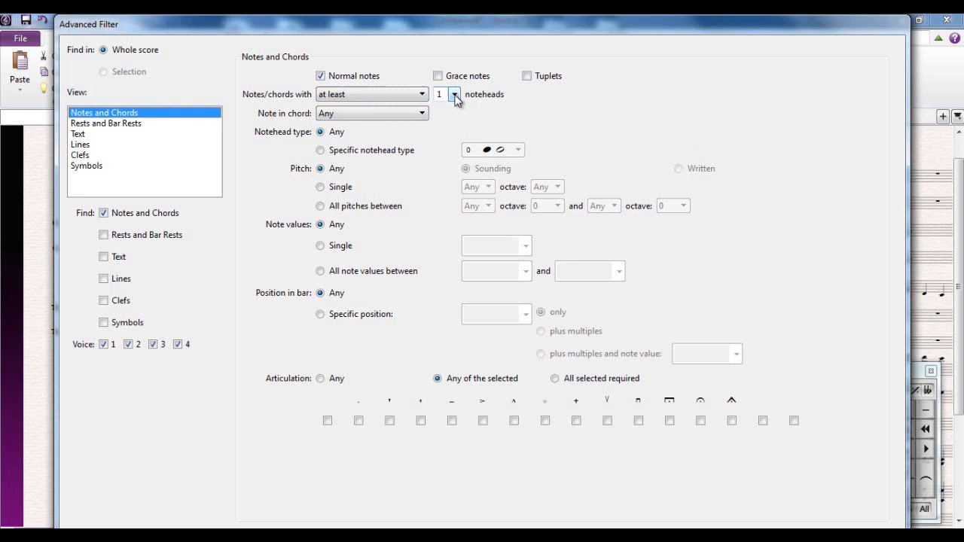
left_click(455, 93)
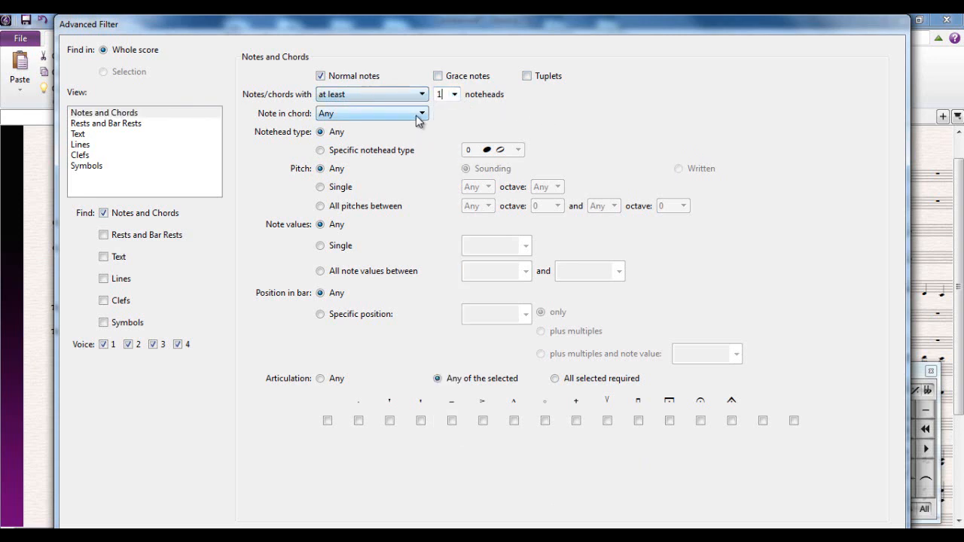
left_click(370, 113)
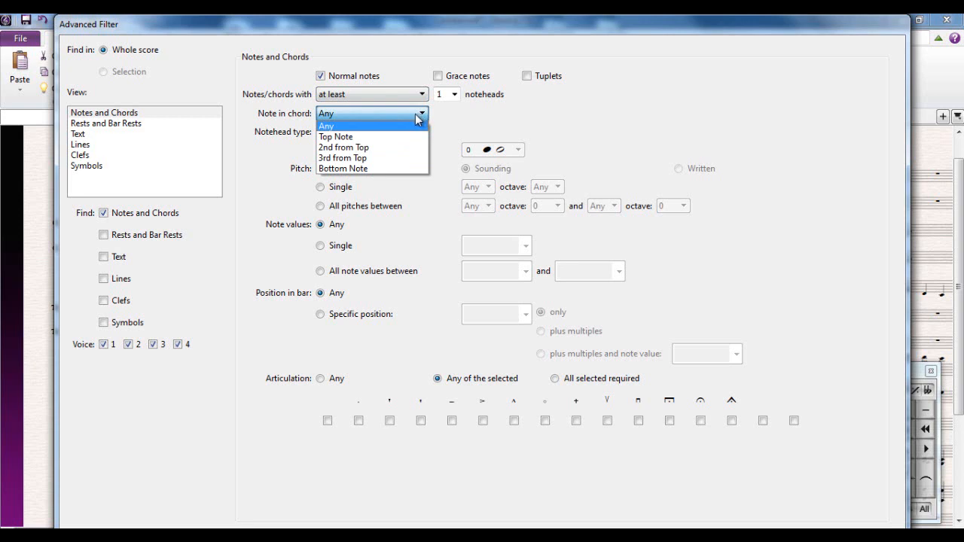
left_click(327, 123)
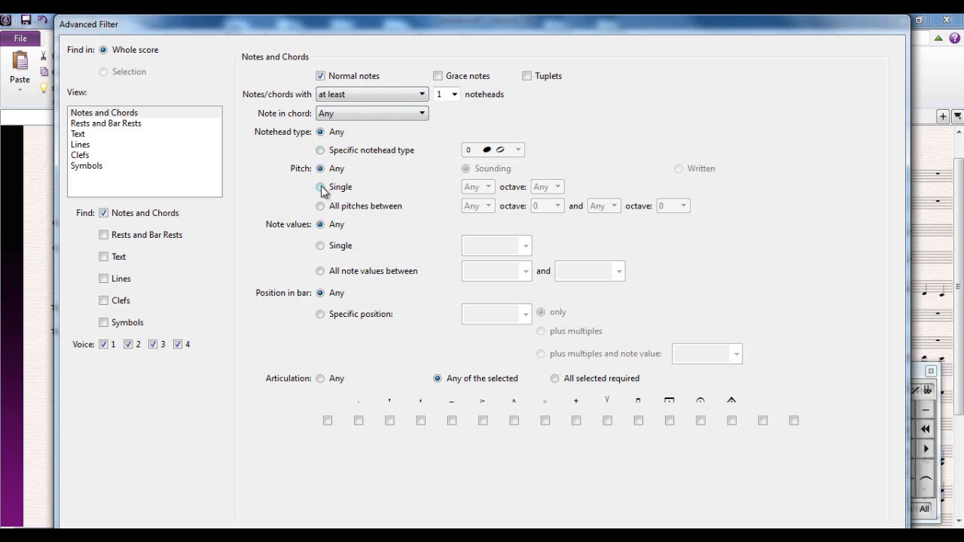
mouse_move(524, 211)
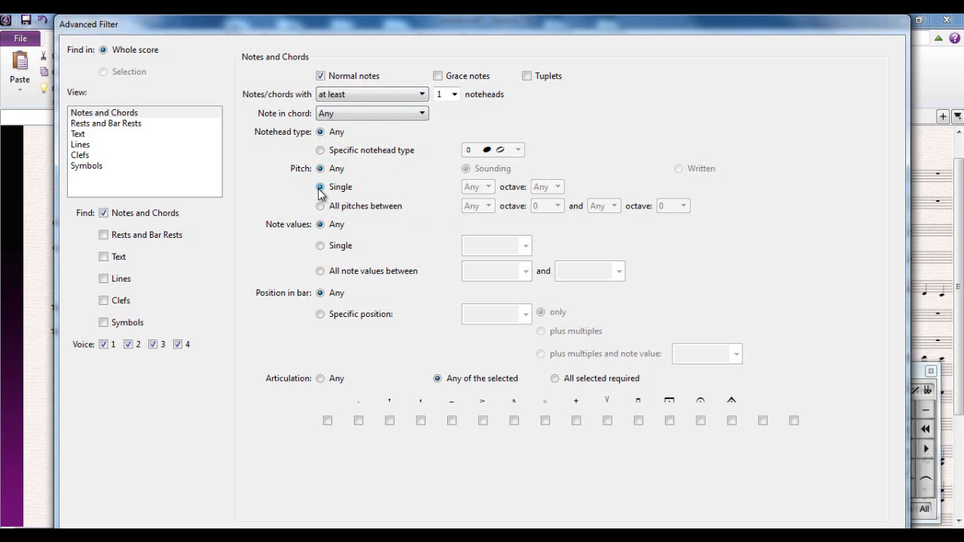
left_click(321, 187)
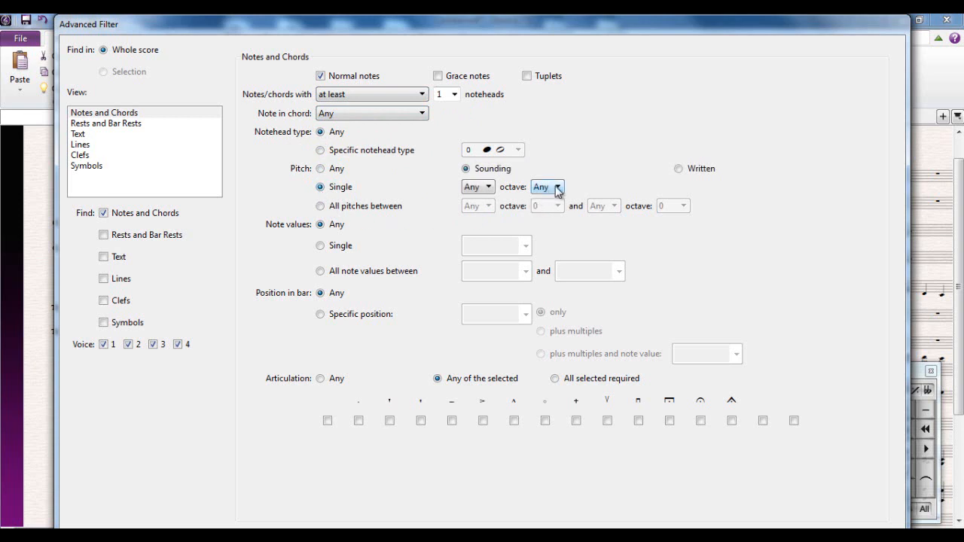
mouse_move(415, 204)
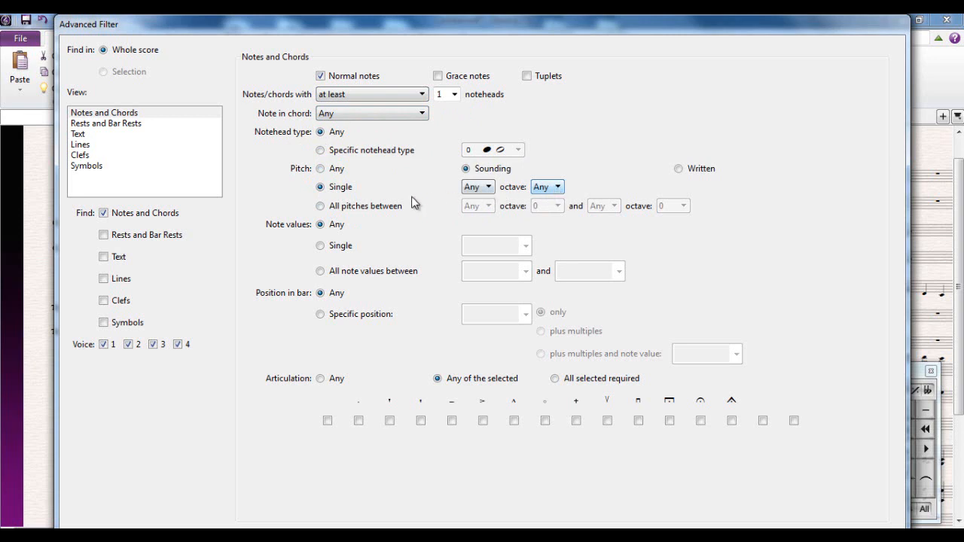
left_click(321, 168)
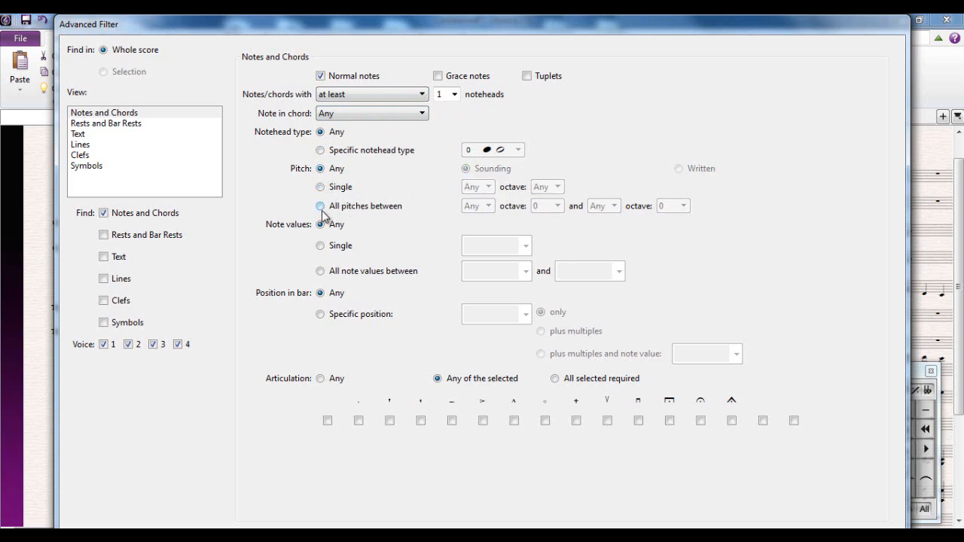
left_click(321, 205)
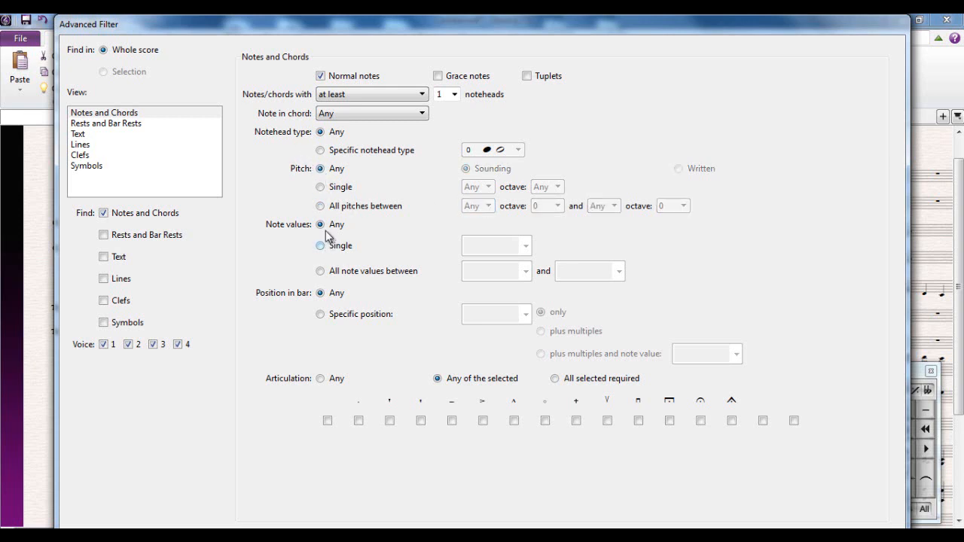
Try the note-value and bar-position options, then untick Notes and Chords so nothing is found
left_click(320, 245)
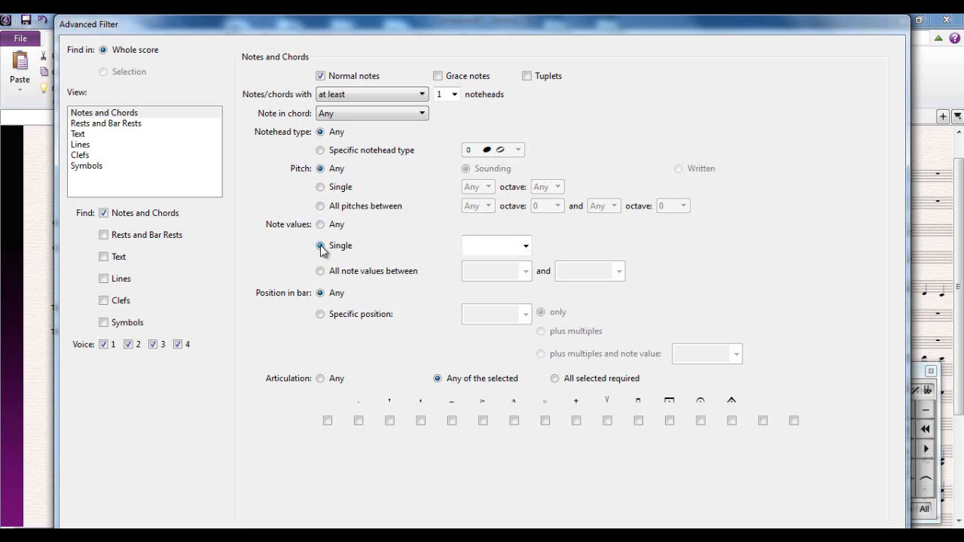
left_click(524, 244)
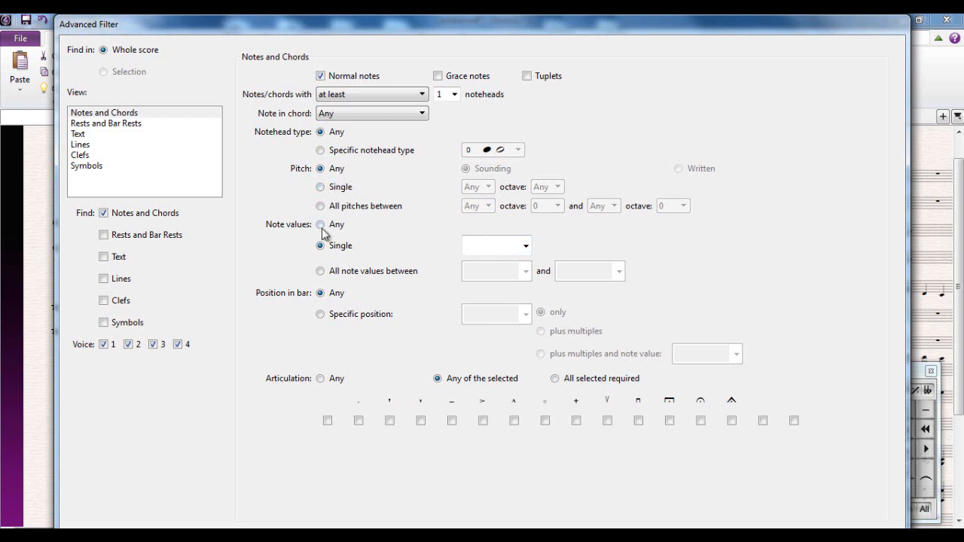
left_click(321, 186)
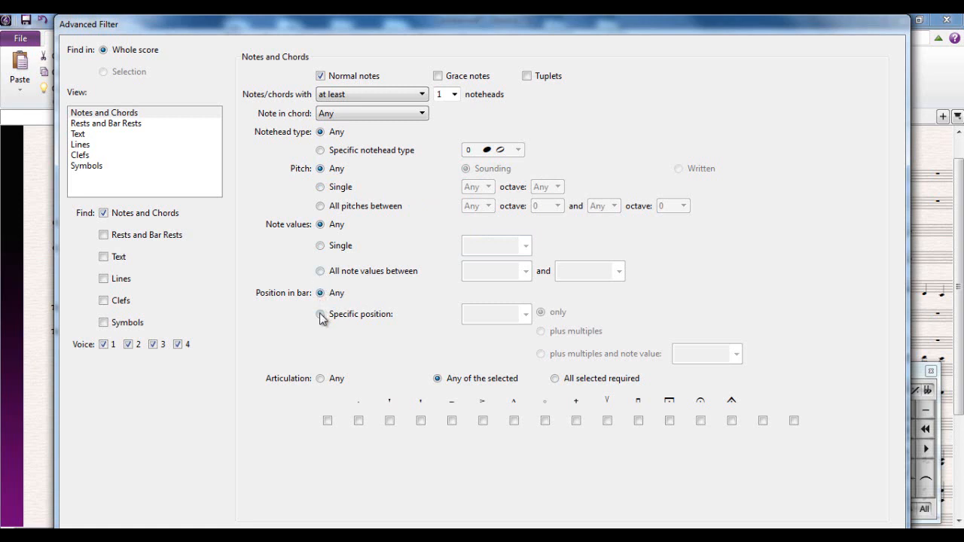
left_click(319, 315)
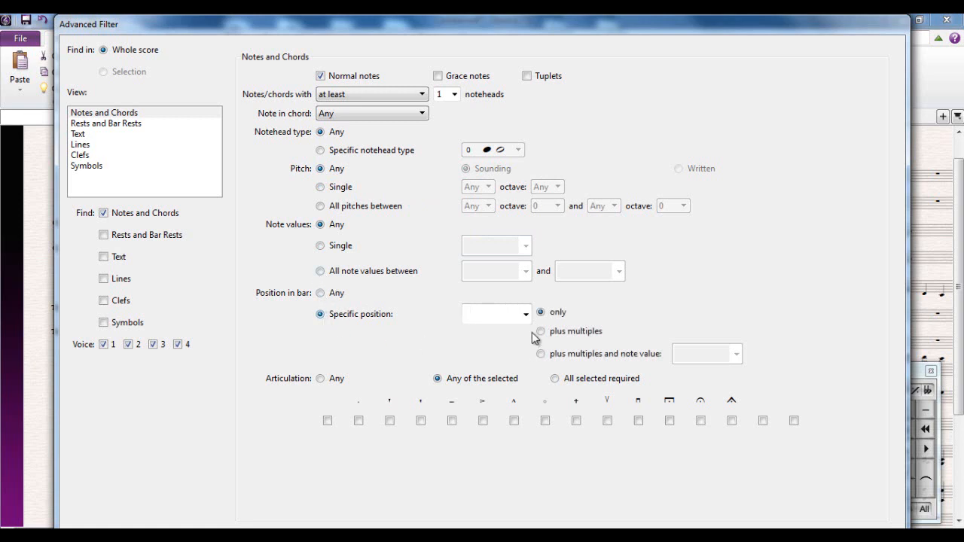
left_click(524, 315)
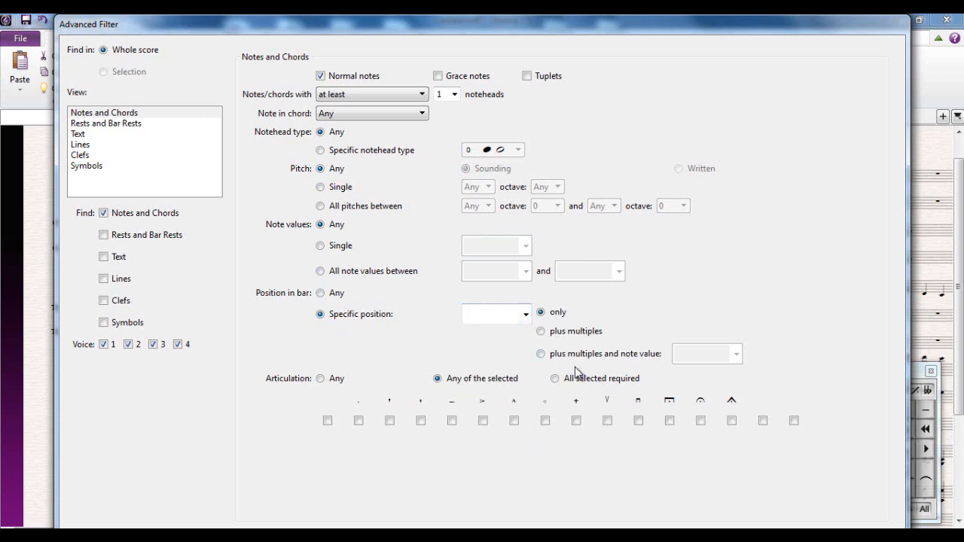
mouse_move(490, 422)
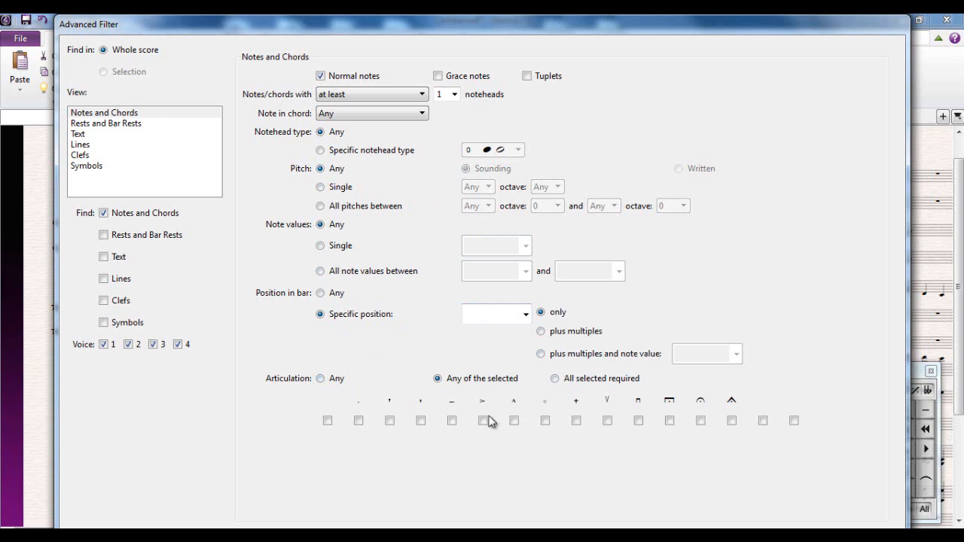
mouse_move(576, 428)
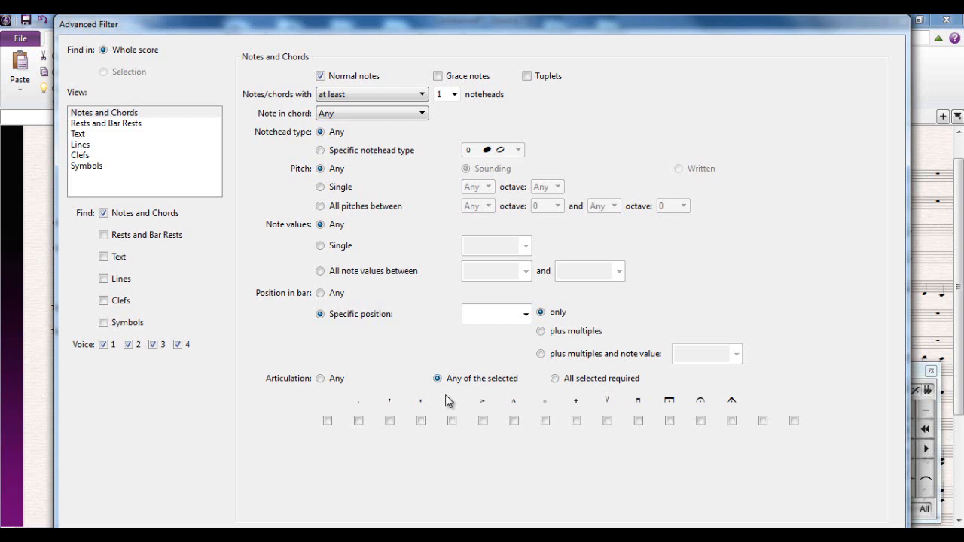
mouse_move(383, 395)
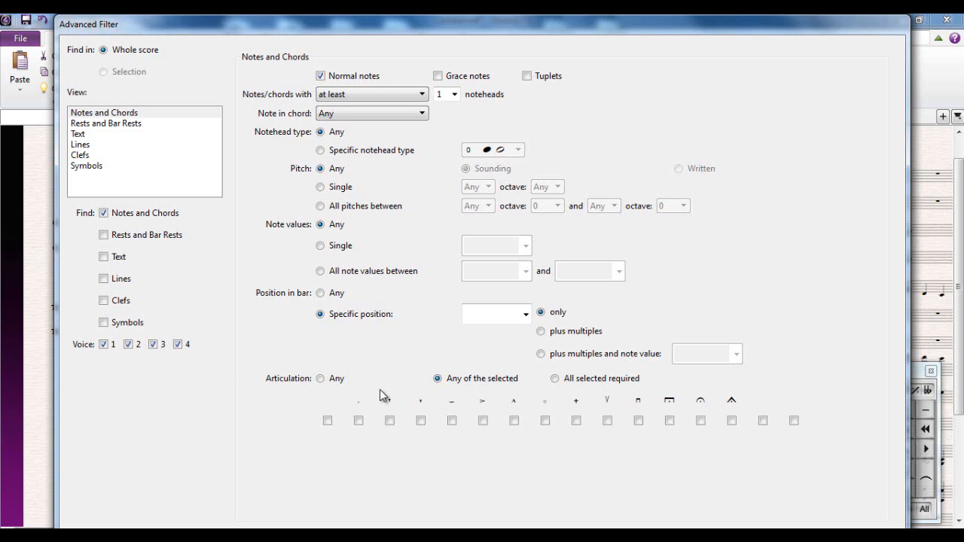
mouse_move(365, 339)
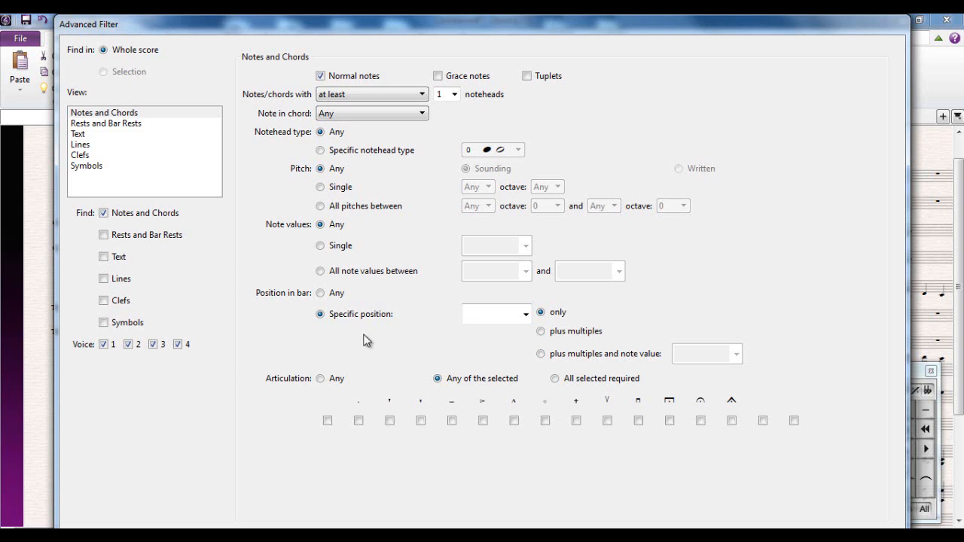
left_click(103, 212)
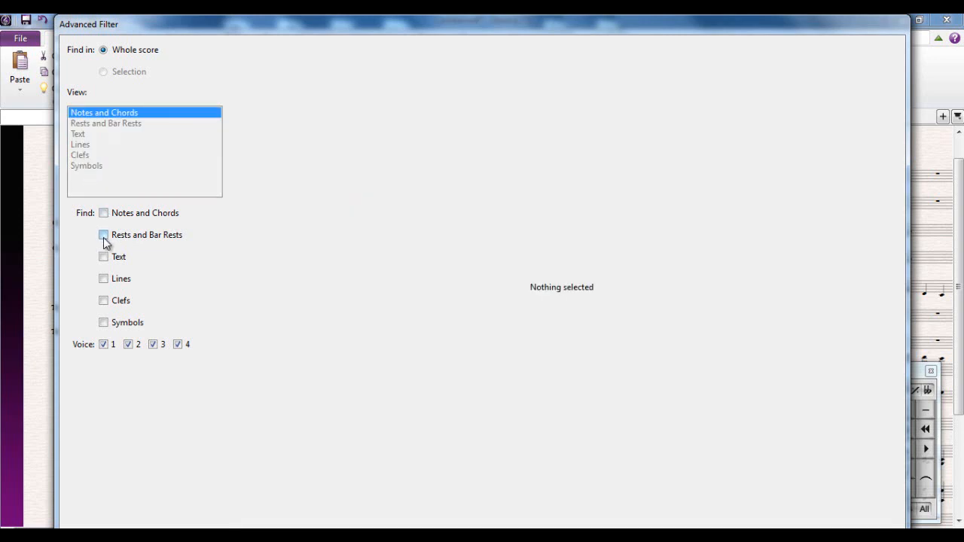
left_click(103, 235)
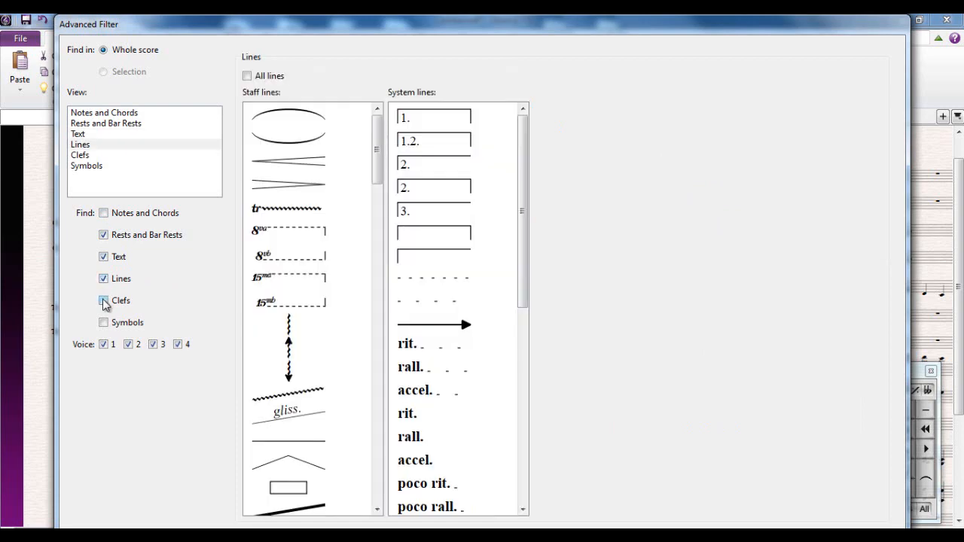
left_click(85, 166)
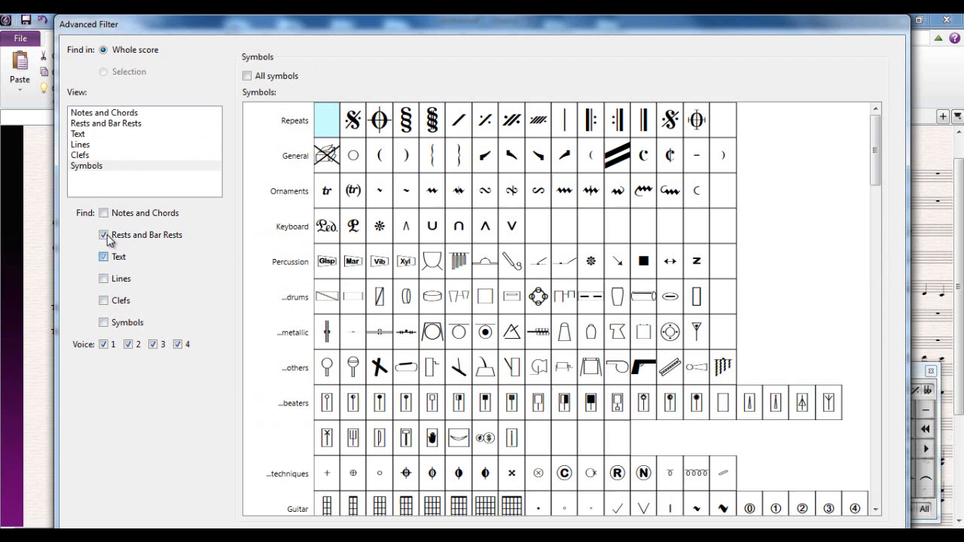
left_click(86, 164)
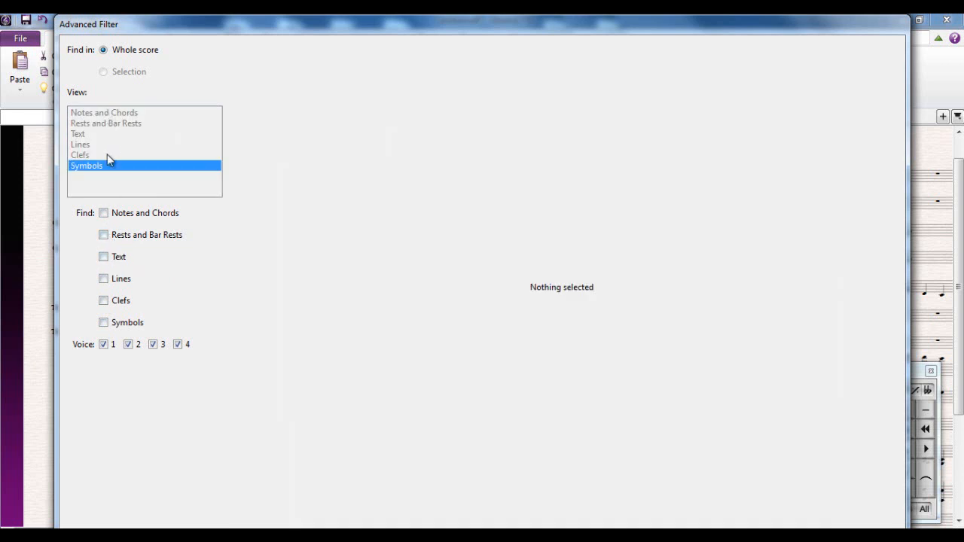
left_click(102, 111)
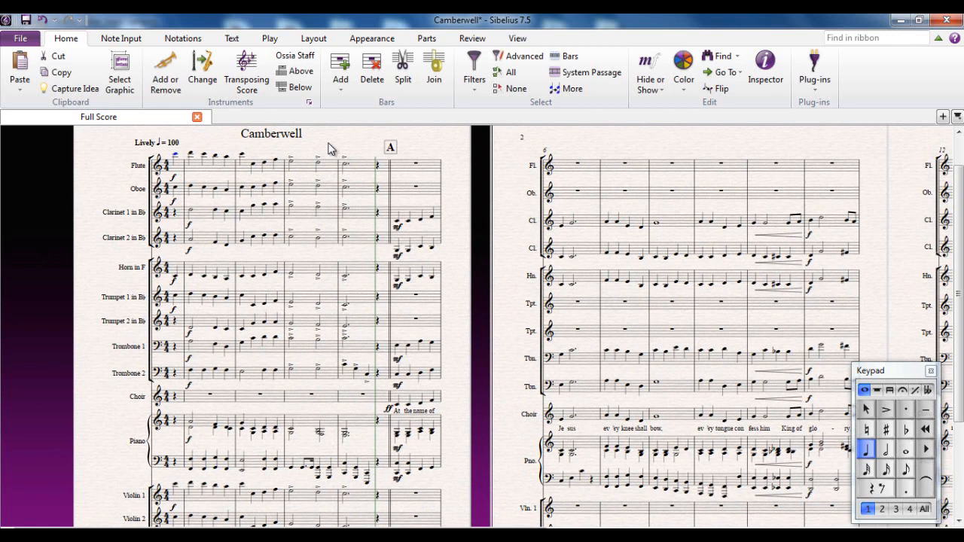
mouse_move(244, 203)
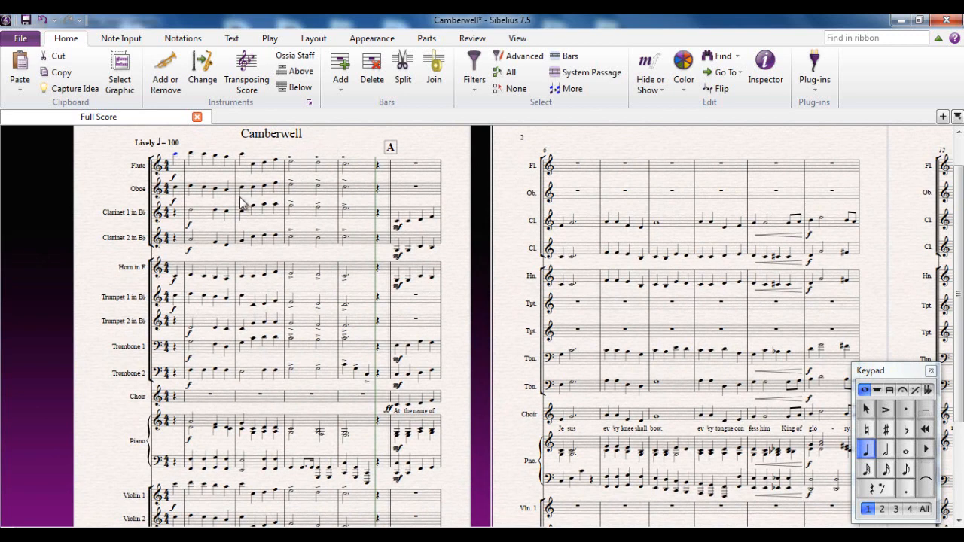
mouse_move(274, 379)
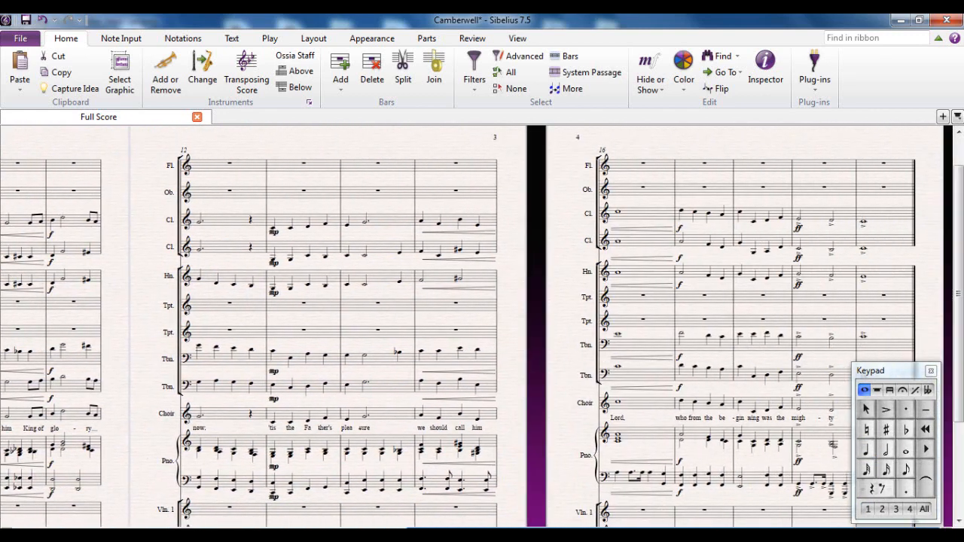
mouse_move(740, 218)
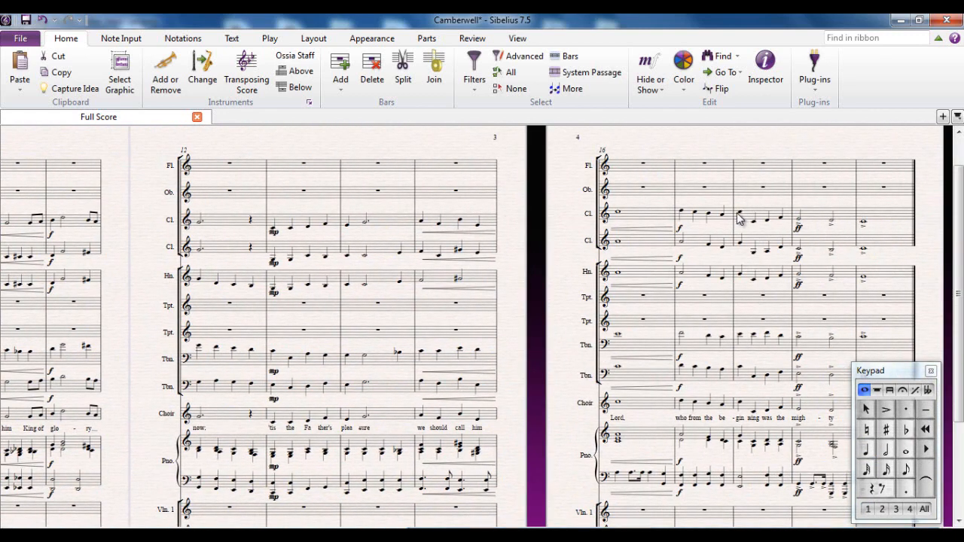
mouse_move(726, 512)
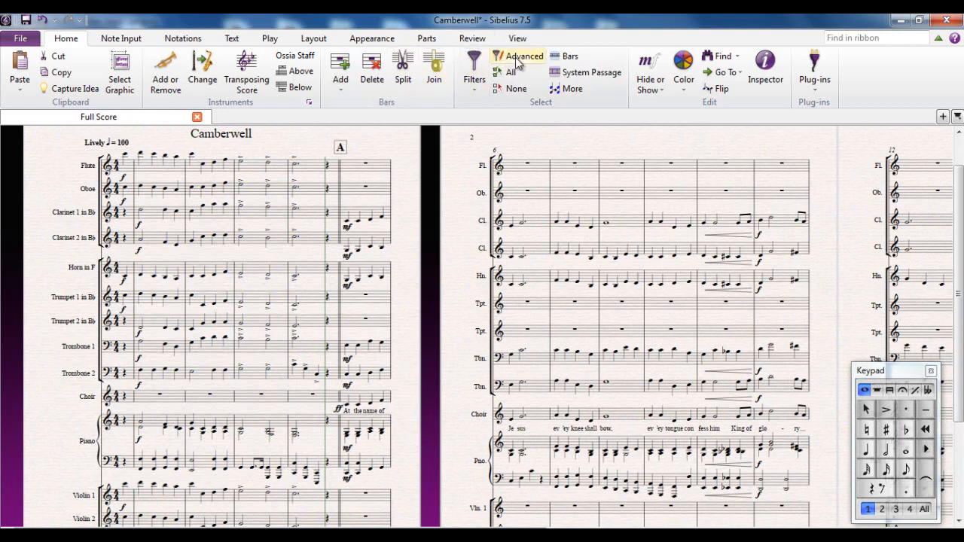
Filter for notes and chords carrying an accent articulation in the opening bars
left_click(524, 56)
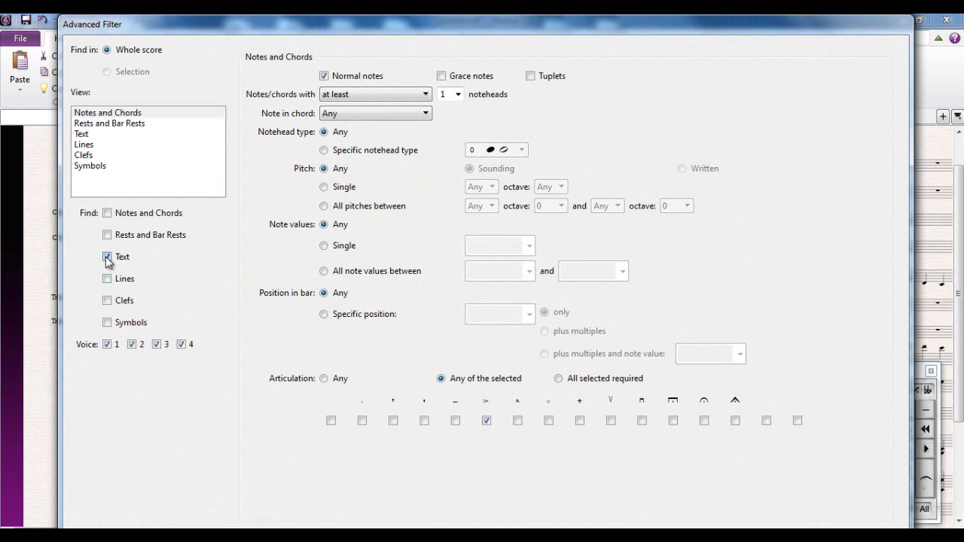
left_click(107, 214)
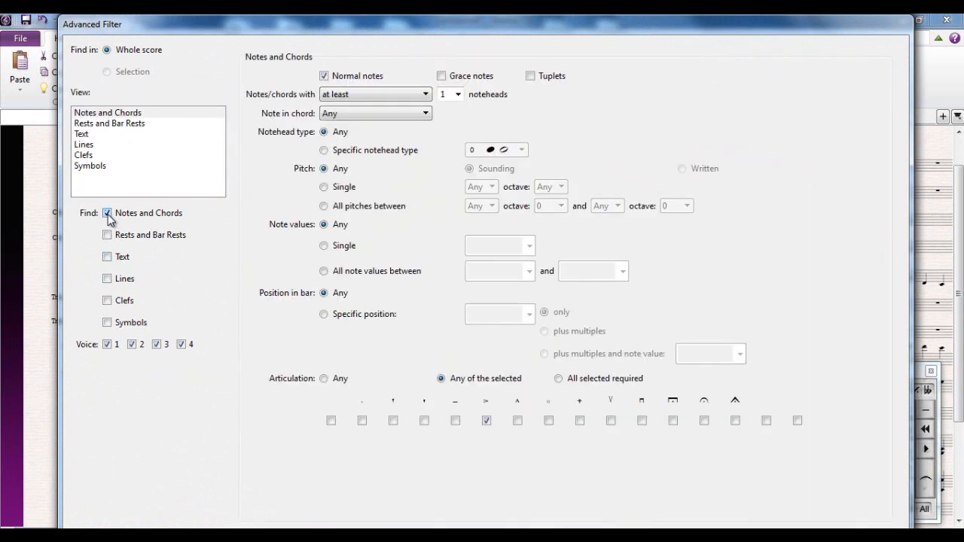
mouse_move(294, 208)
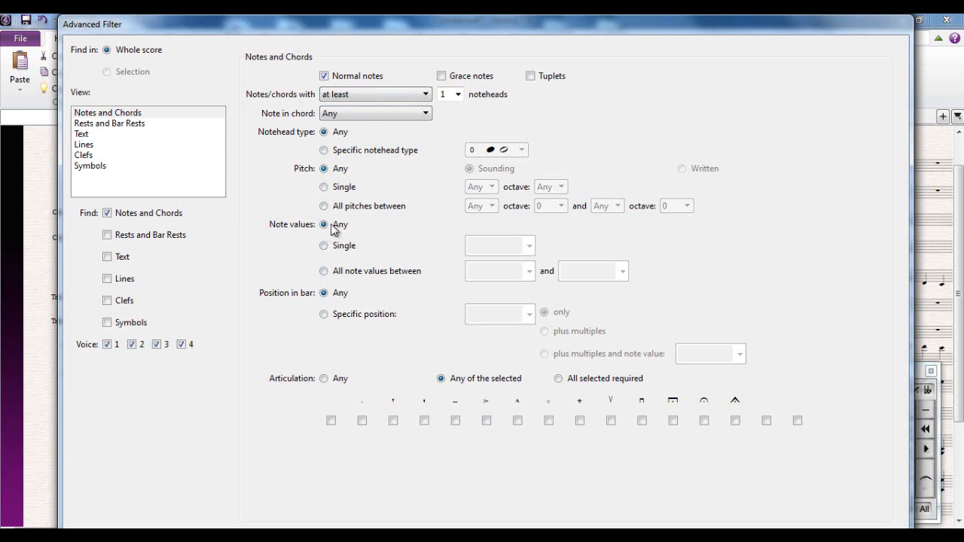
mouse_move(312, 352)
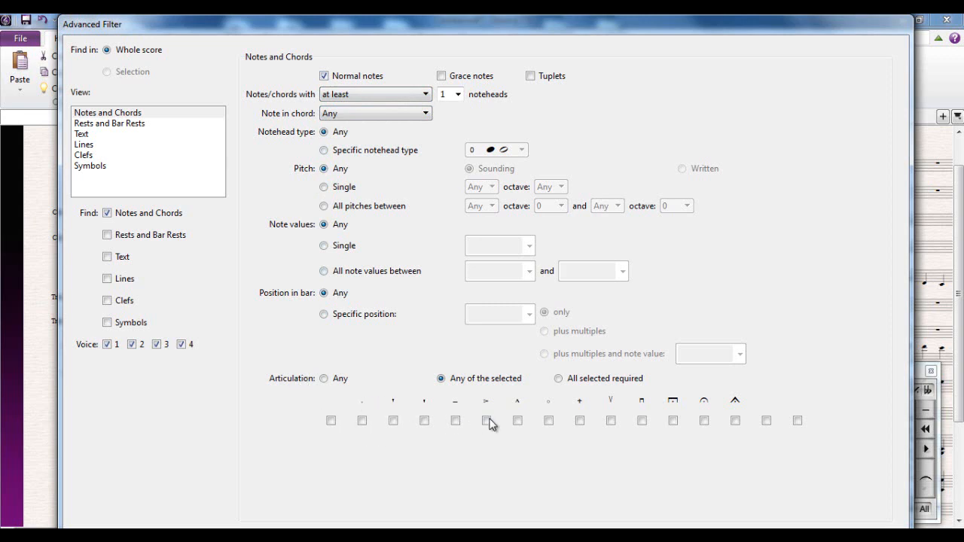
left_click(485, 420)
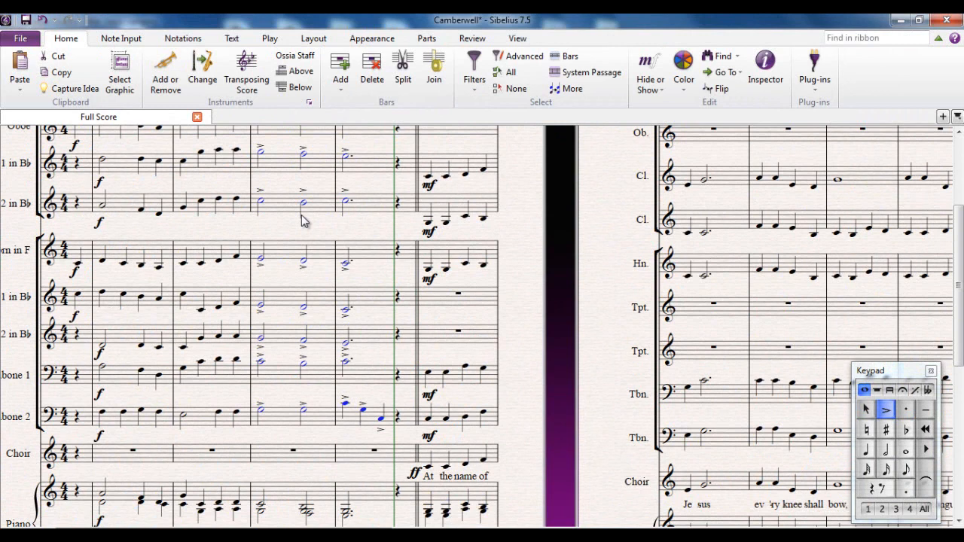
mouse_move(335, 244)
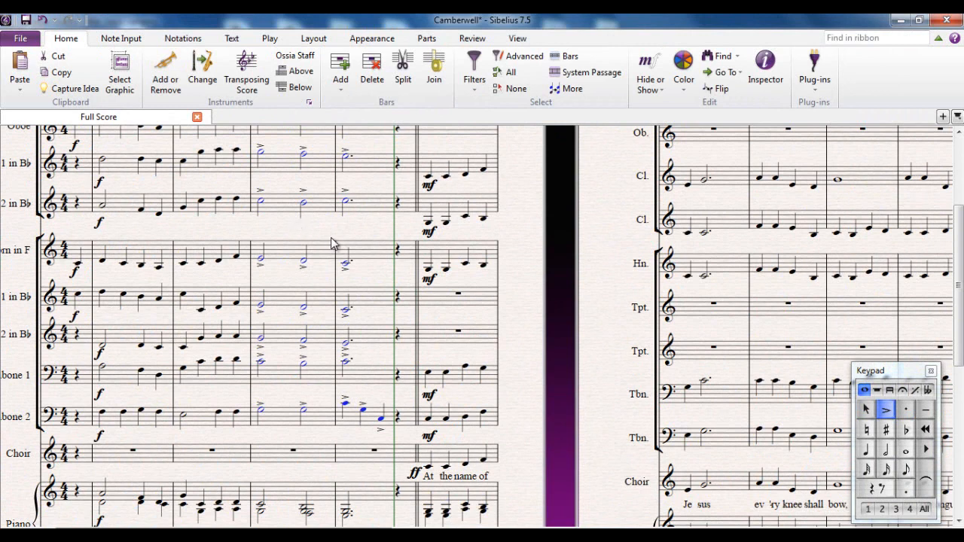
mouse_move(881, 409)
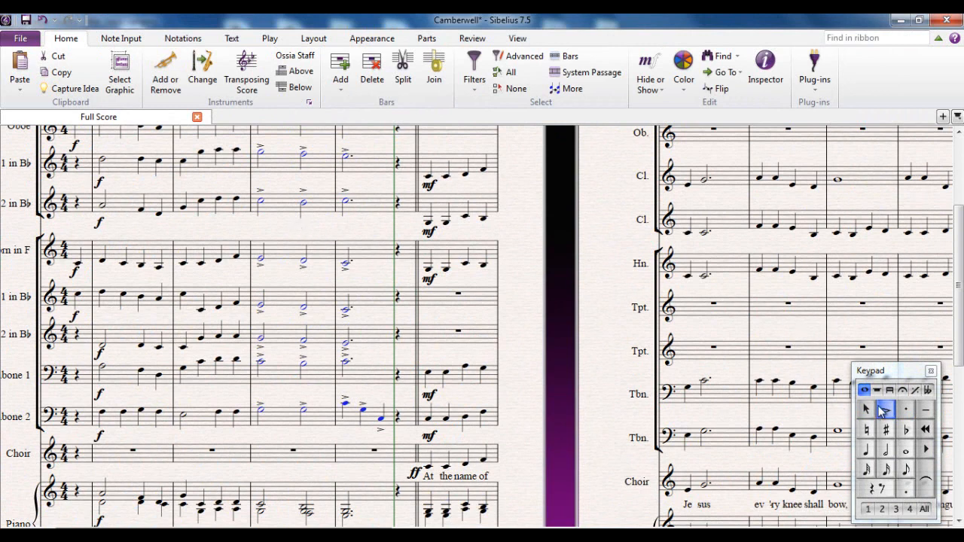
mouse_move(886, 410)
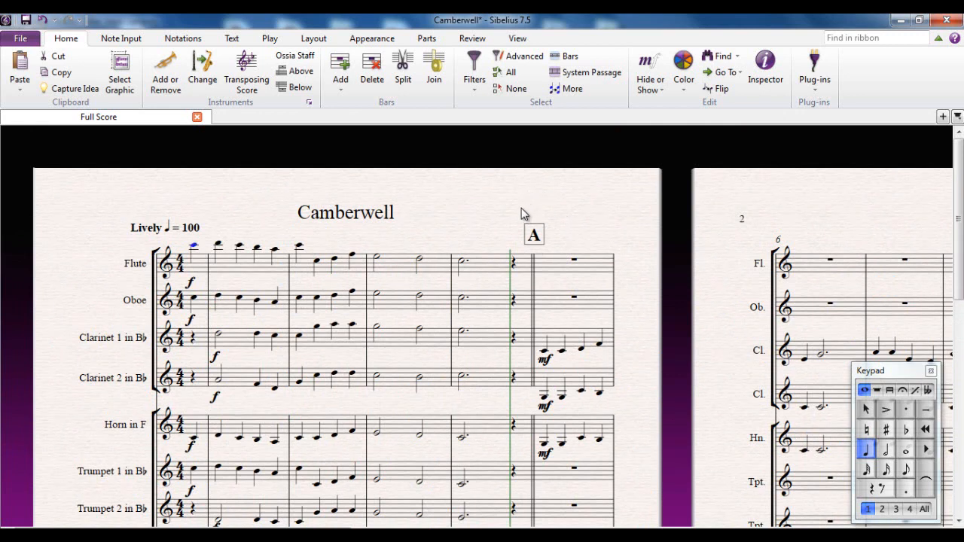
mouse_move(516, 214)
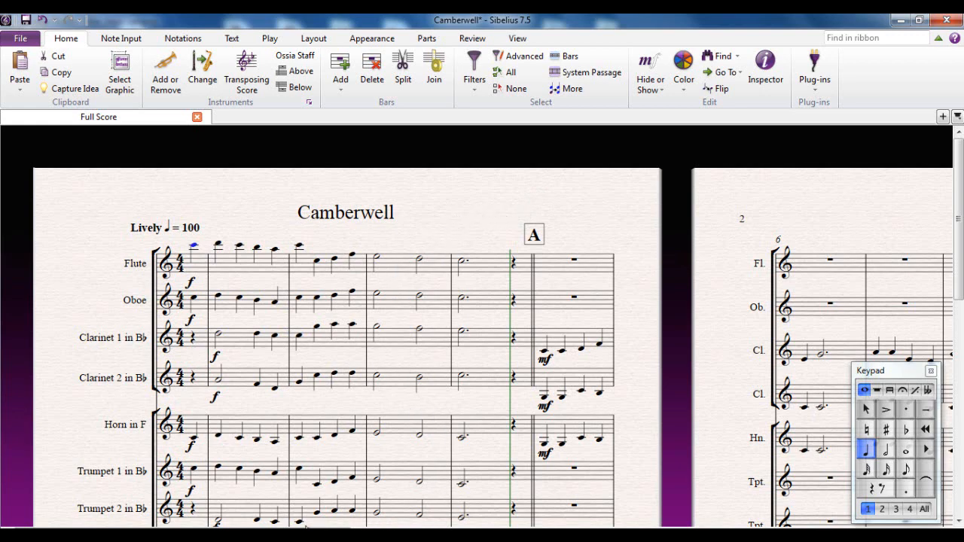
scroll("down", 3)
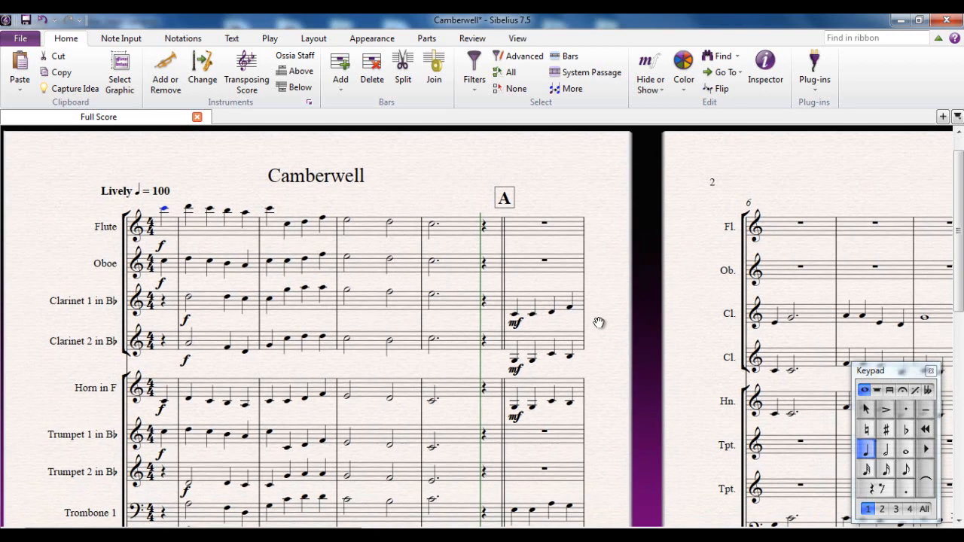
scroll("right", 3)
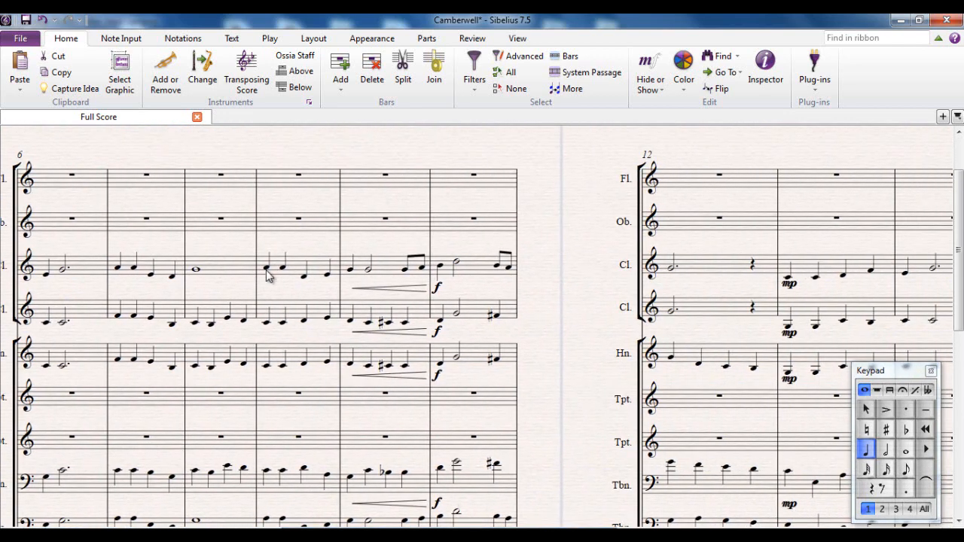
left_click(265, 268)
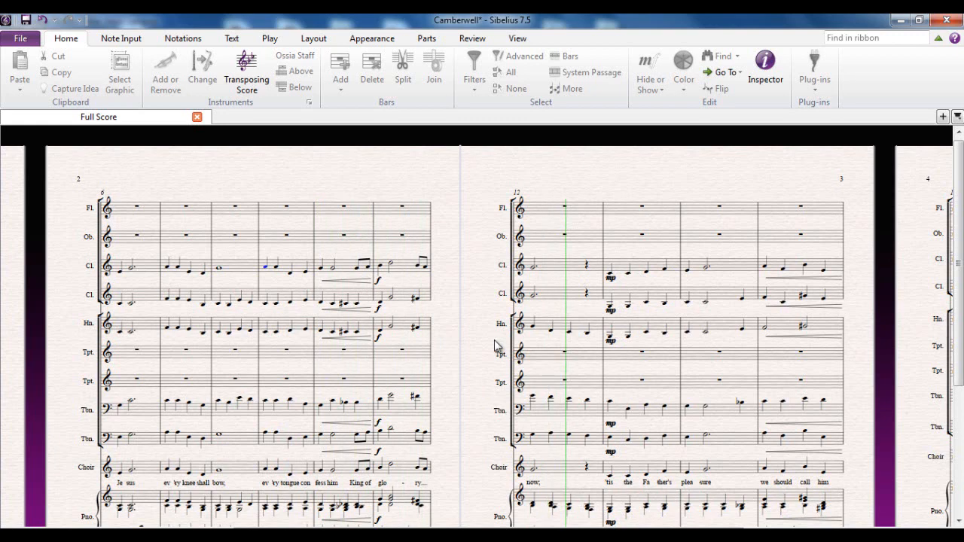
scroll("right", 3)
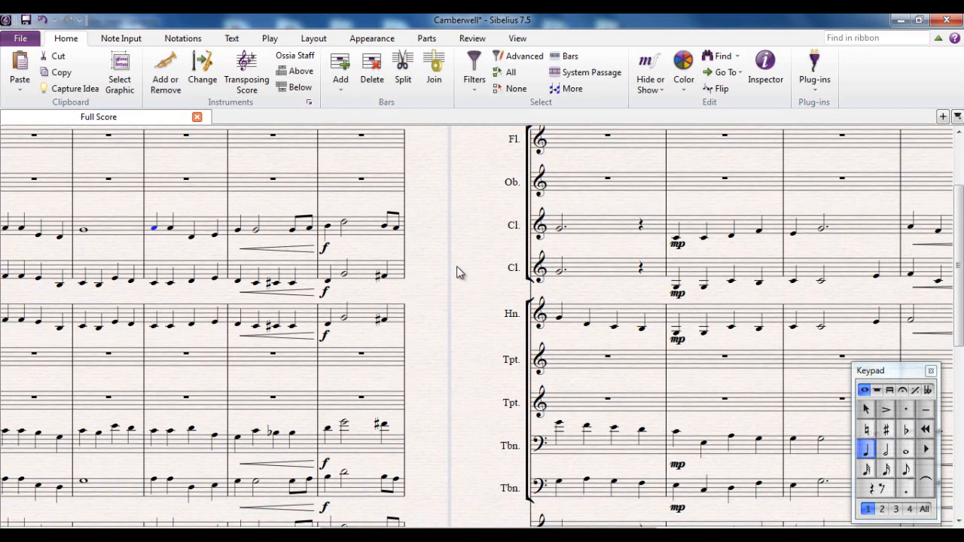
scroll("down", 3)
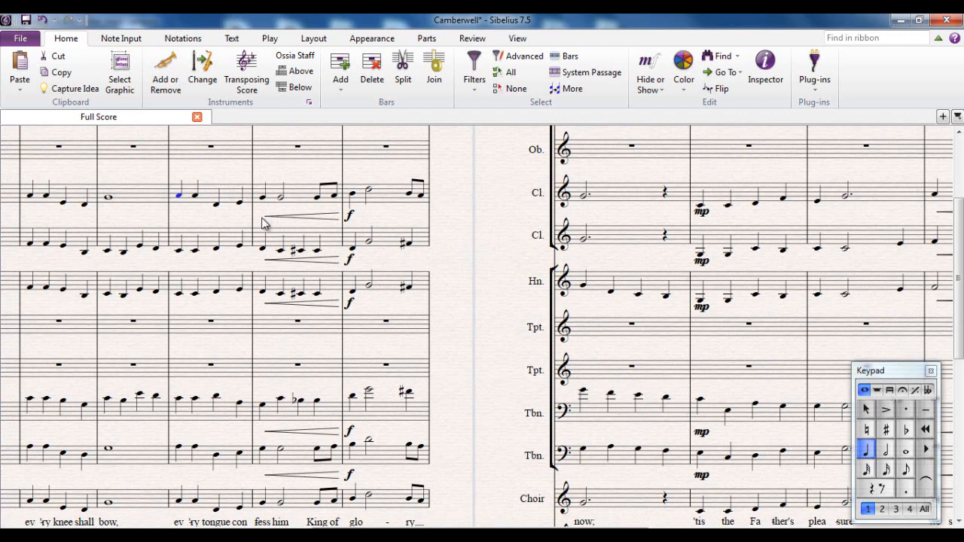
mouse_move(377, 249)
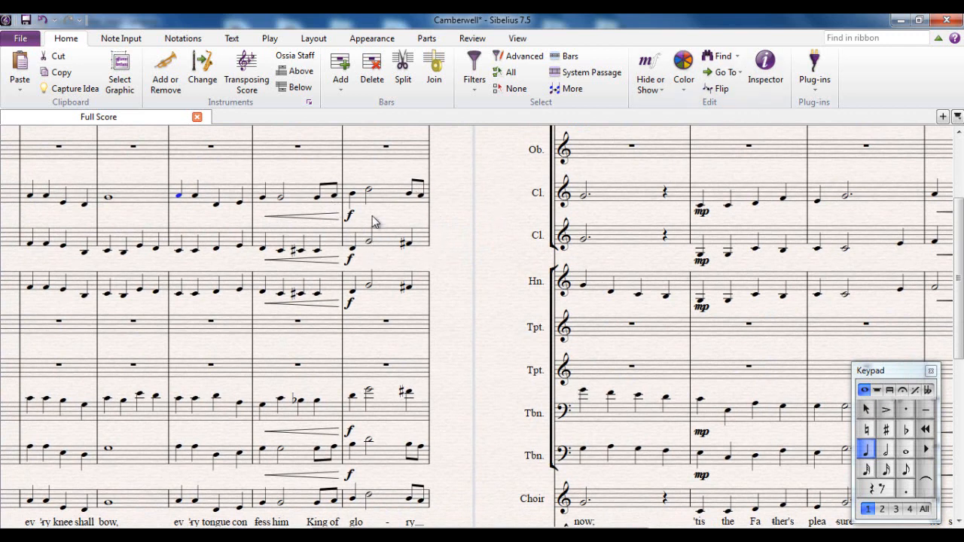
Look at the Play tab's playback plug-in list, then move to the View tab
left_click(270, 39)
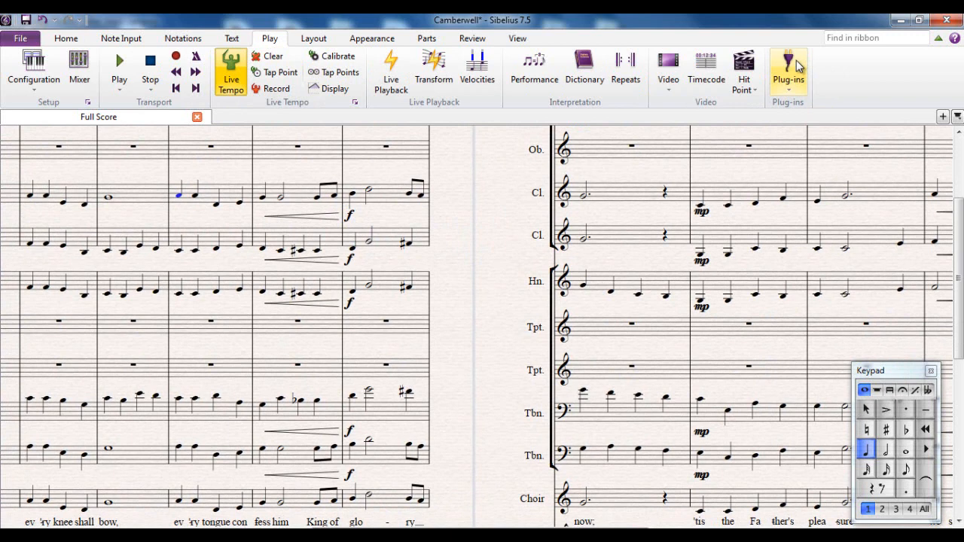
left_click(788, 72)
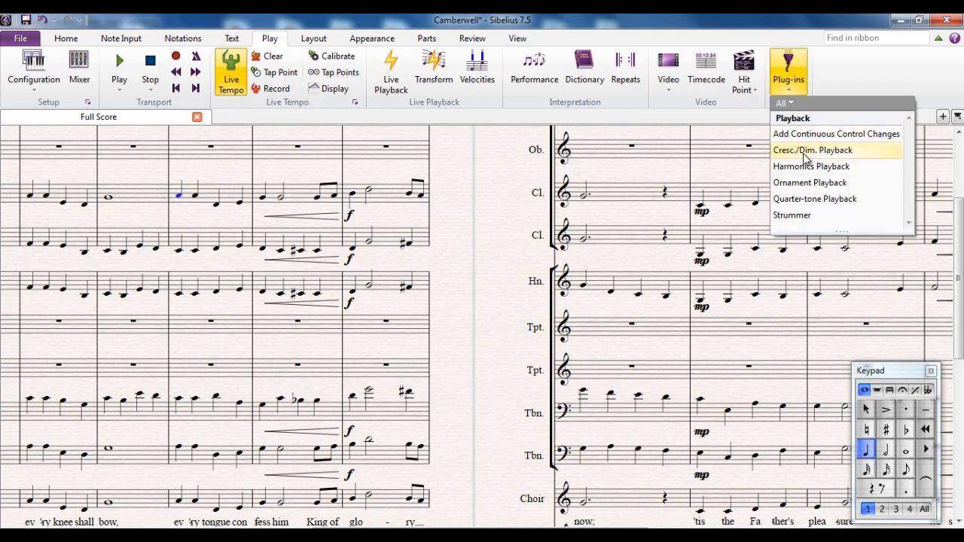
mouse_move(814, 158)
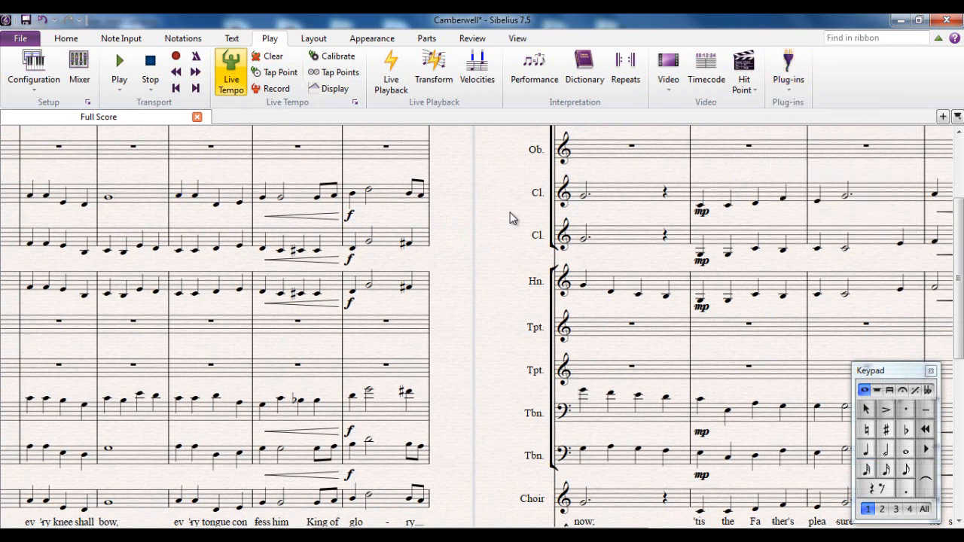
mouse_move(507, 222)
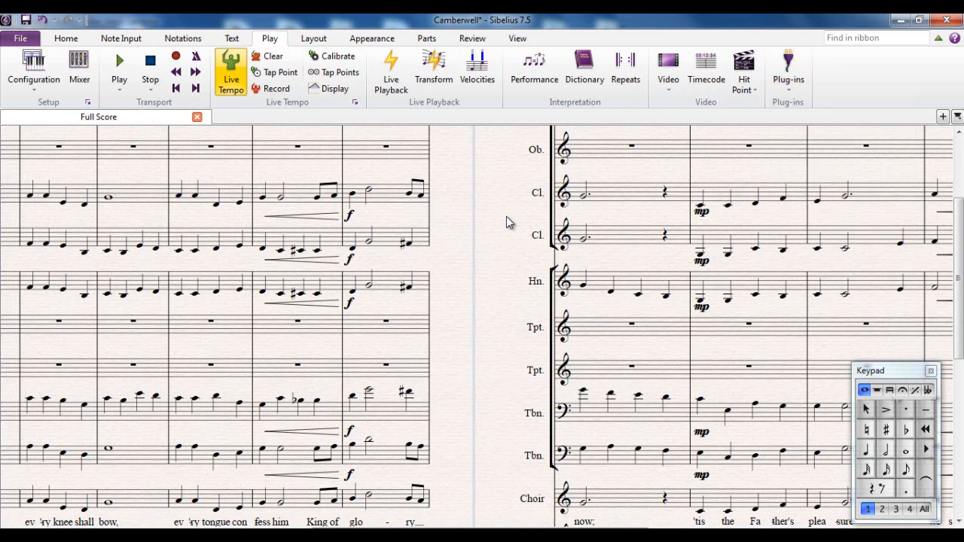
left_click(516, 39)
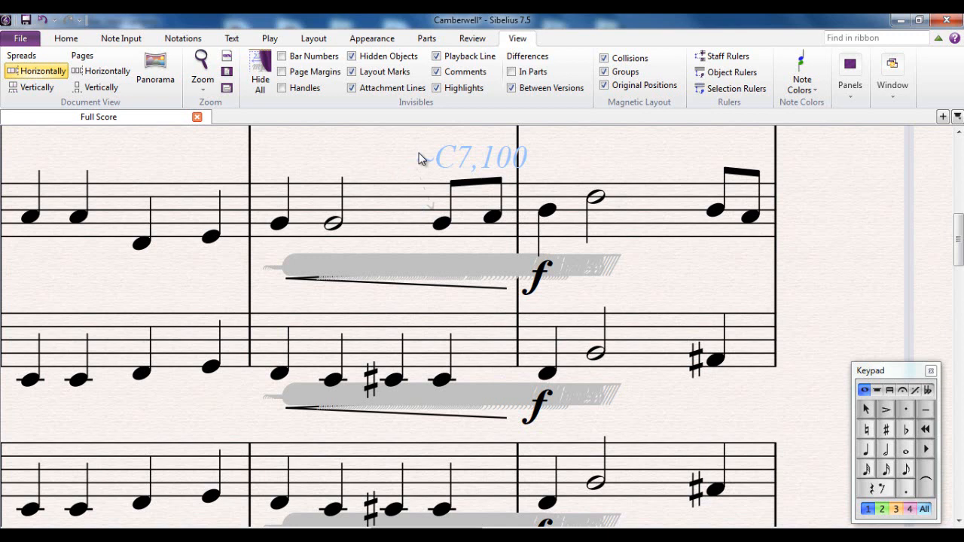
mouse_move(428, 166)
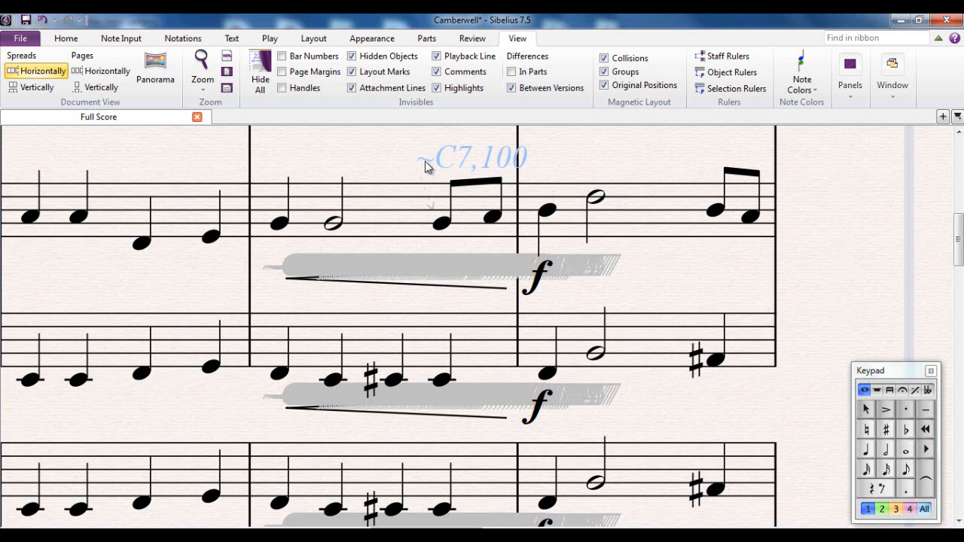
mouse_move(440, 172)
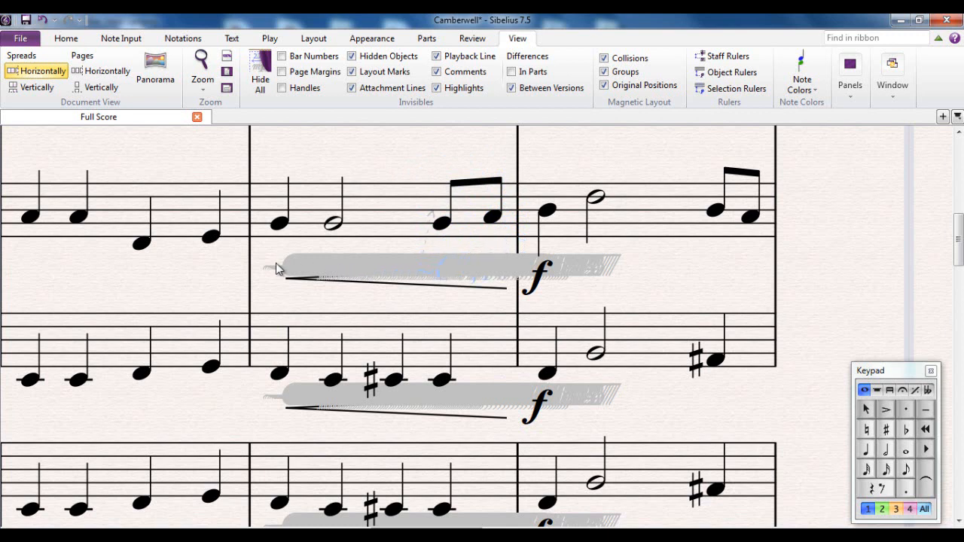
mouse_move(530, 265)
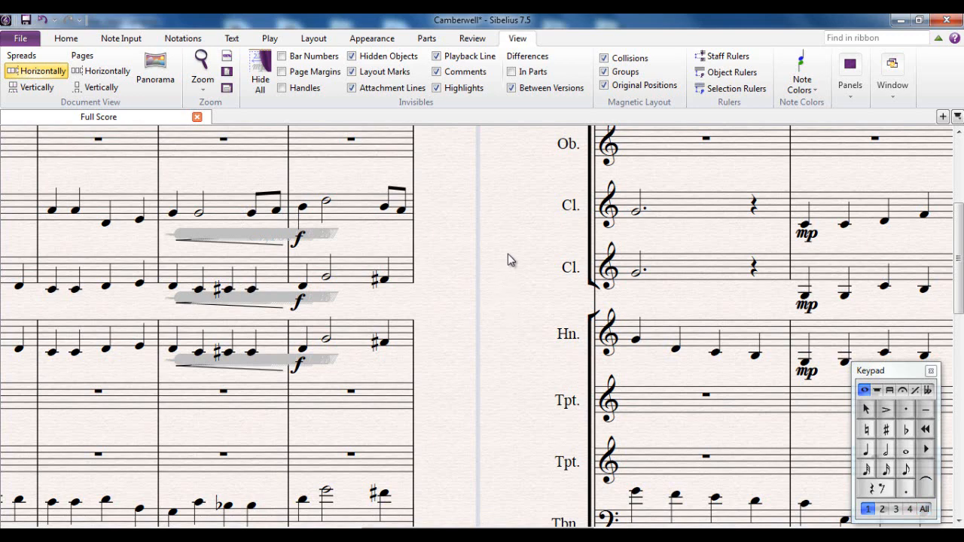
Return to the Home tab after inspecting the hidden ~C7,100 text
left_click(66, 39)
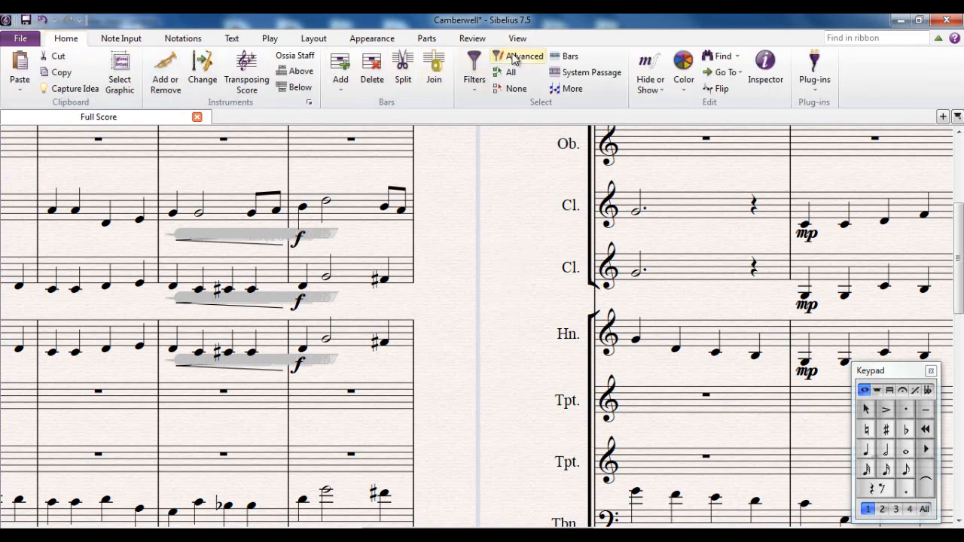
Set the Advanced Filter to find text, trying Chord symbol style before keeping all text styles
left_click(523, 56)
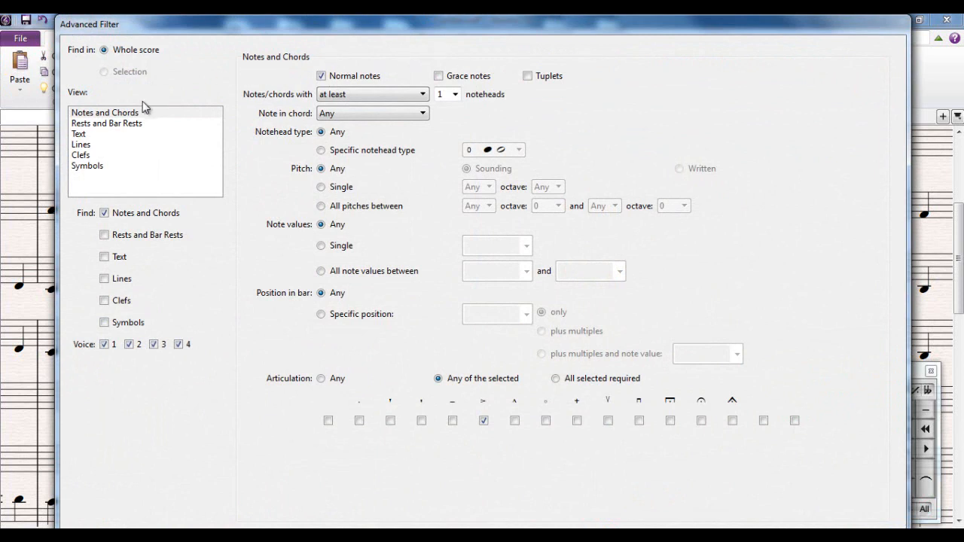
left_click(106, 111)
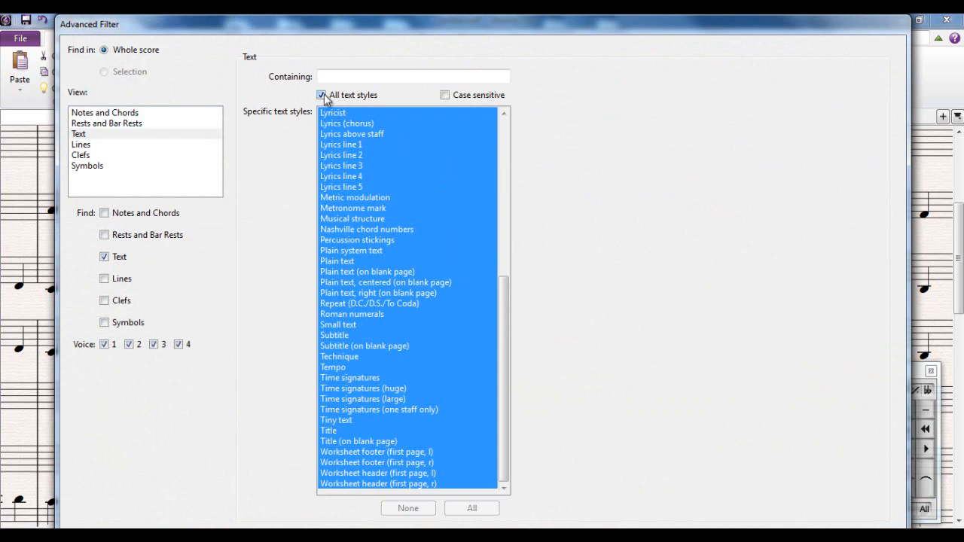
left_click(323, 95)
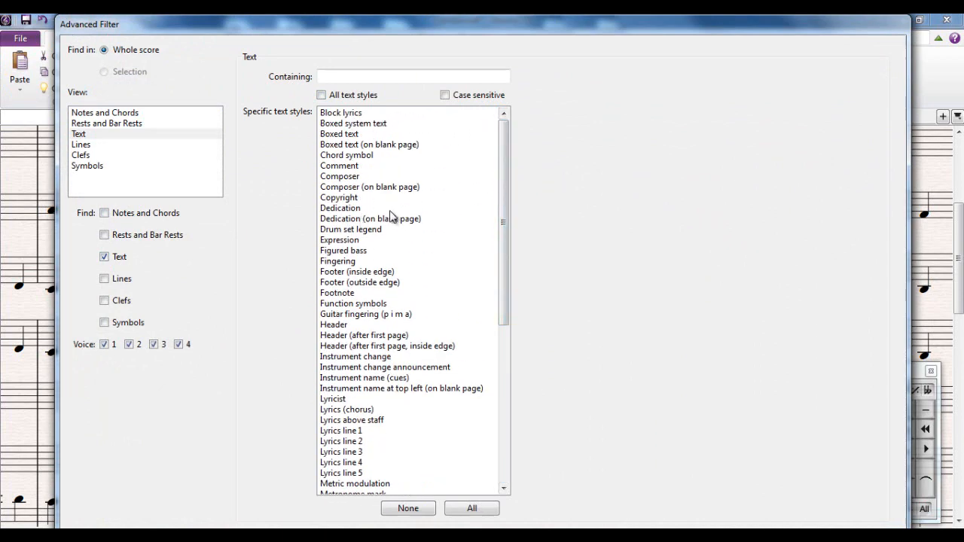
mouse_move(350, 160)
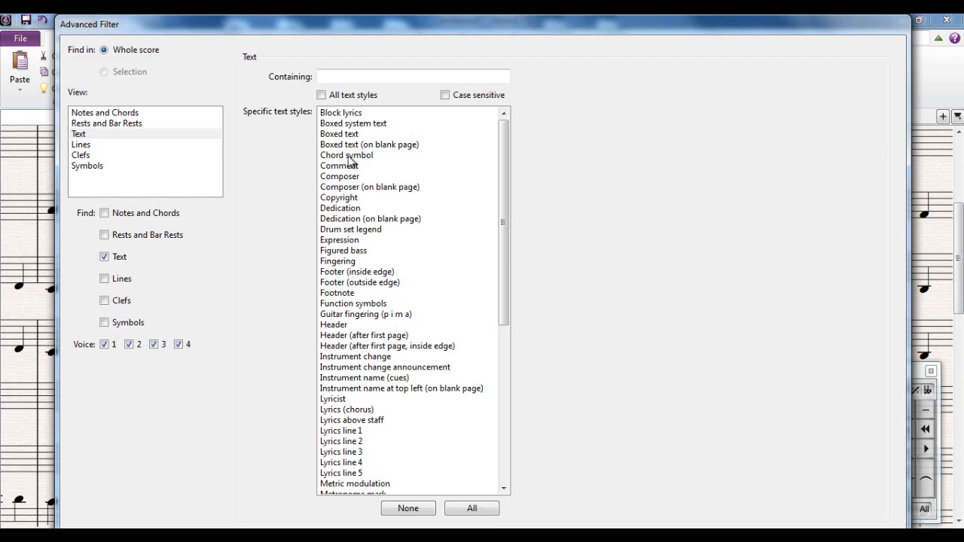
left_click(347, 154)
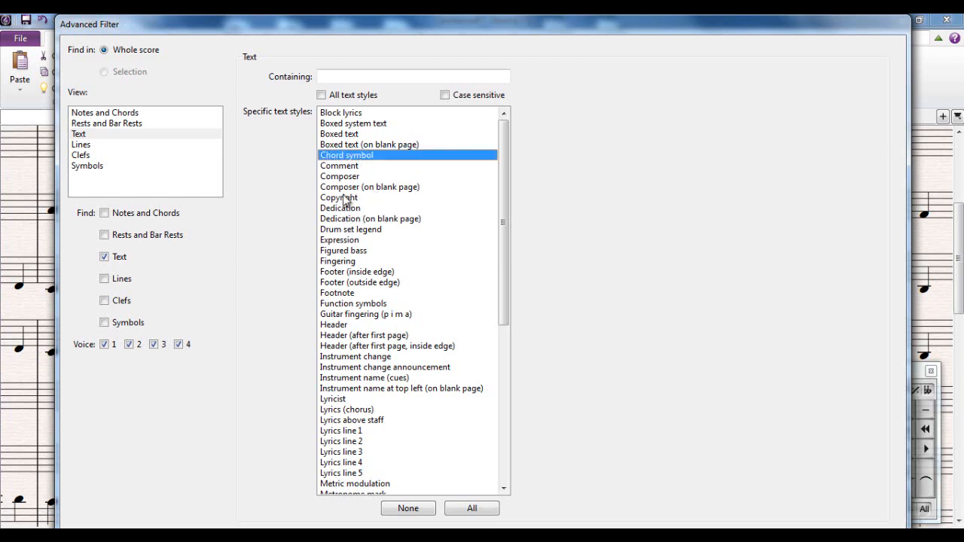
scroll("down", 3)
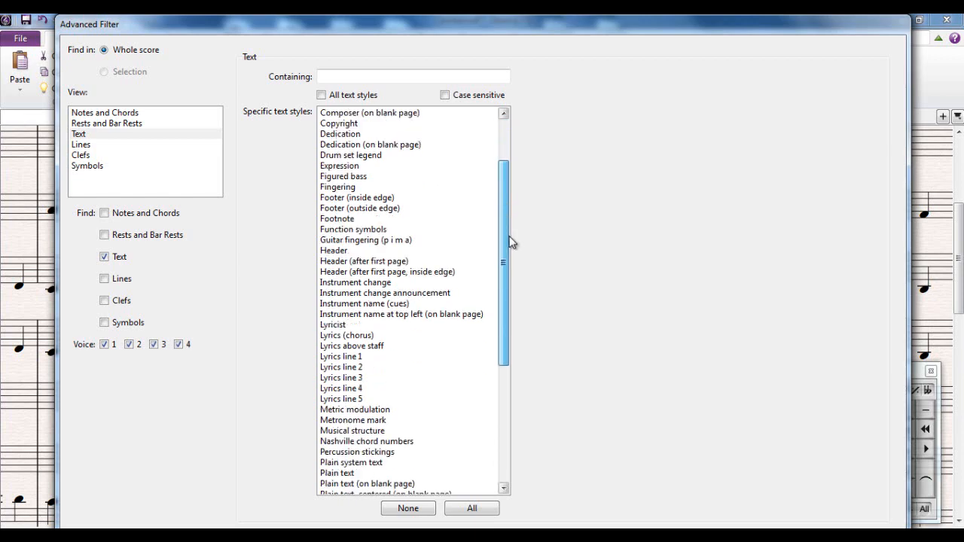
scroll("down", 3)
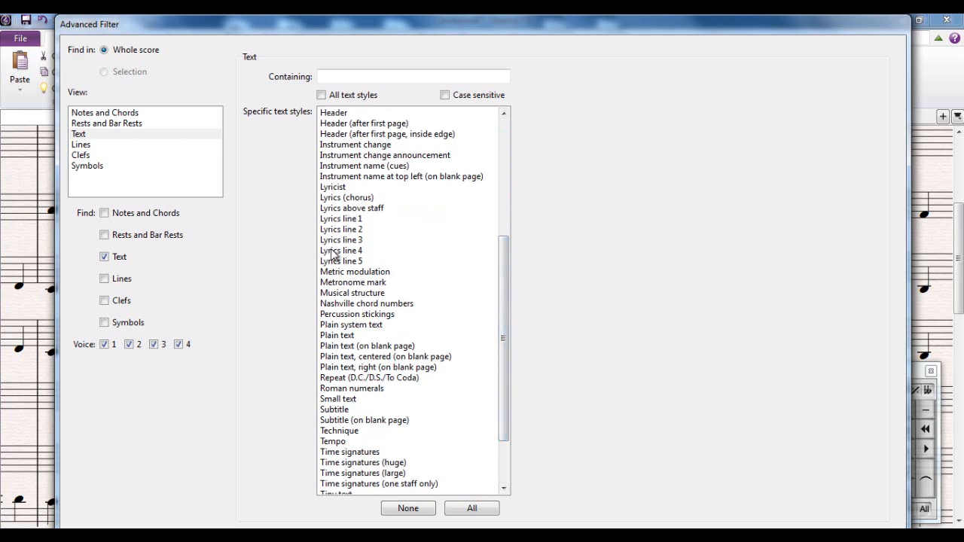
left_click(337, 335)
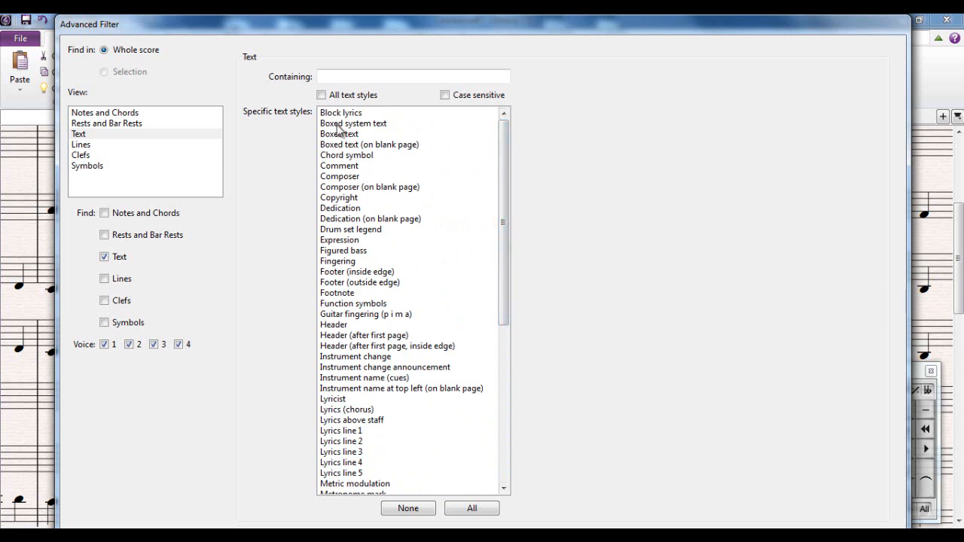
left_click(322, 95)
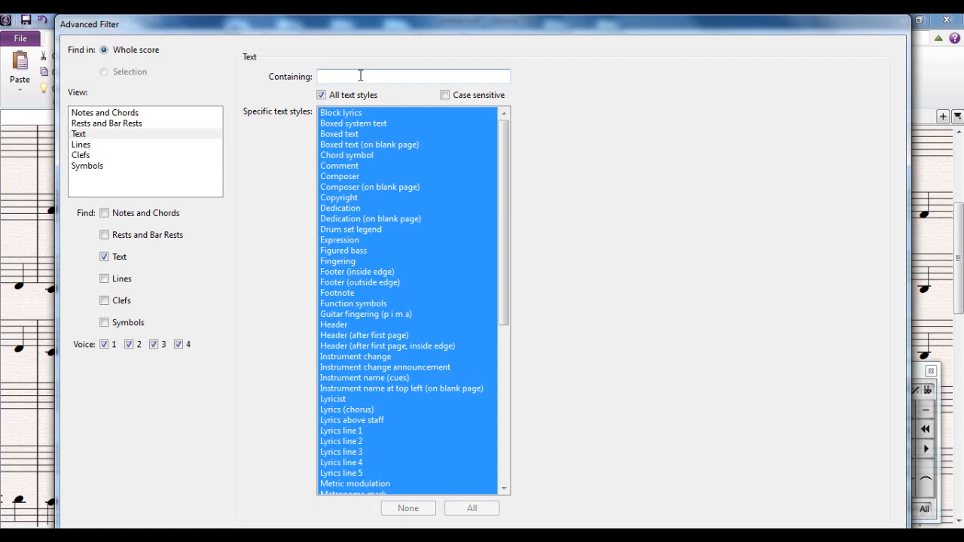
Enter ~ as the text the filter must contain
type("~")
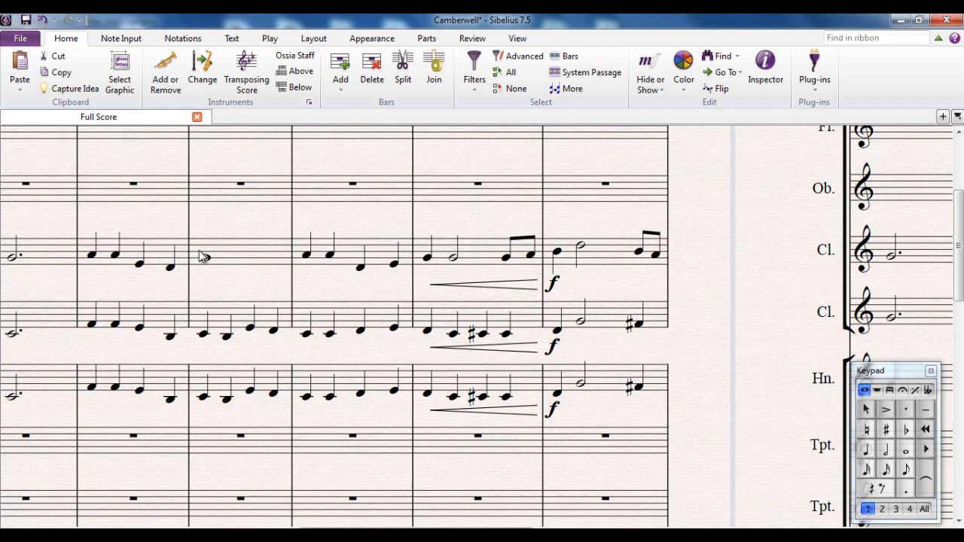
Delete the selected tilde MIDI-message text and deselect in the score
left_click(93, 255)
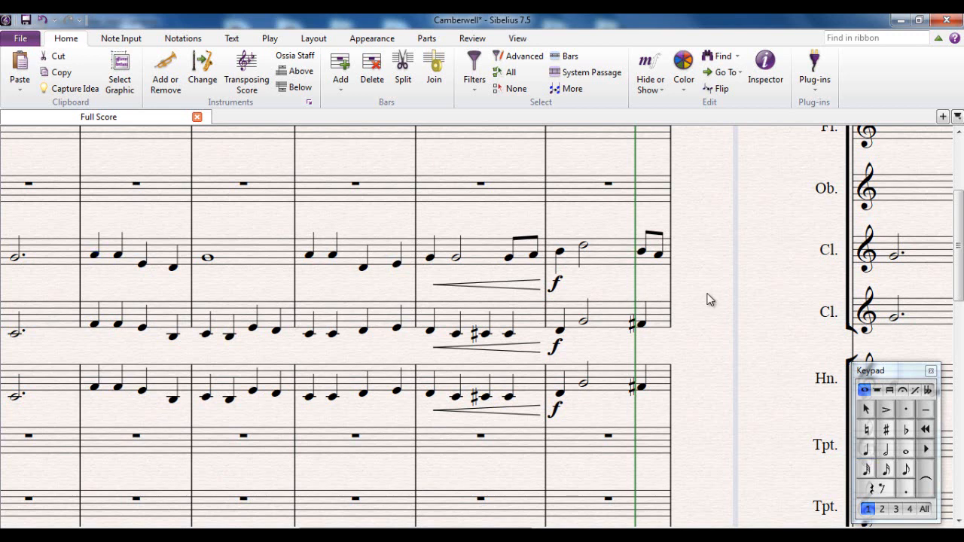
mouse_move(759, 238)
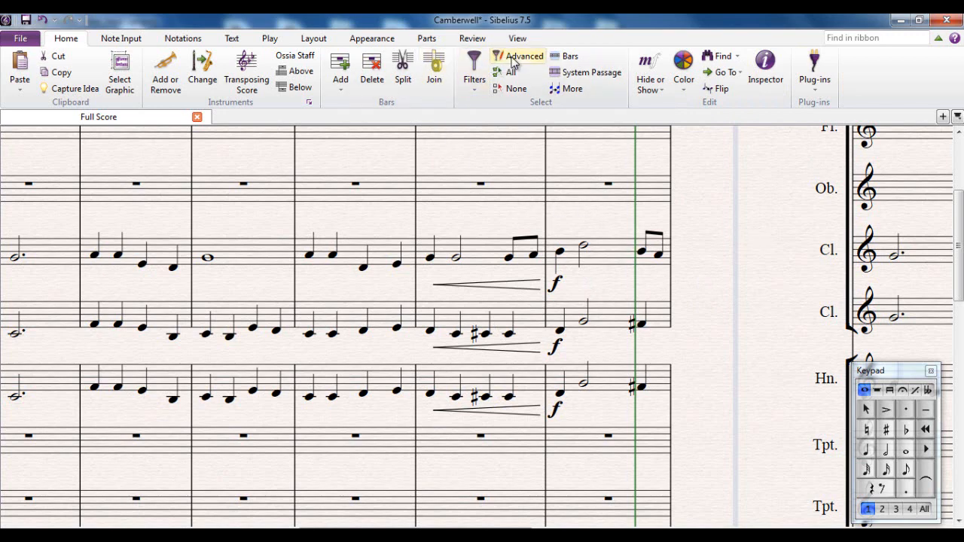
Reopen the Advanced Filter and check the Lines, Symbols and Notes and Chords pages
left_click(518, 56)
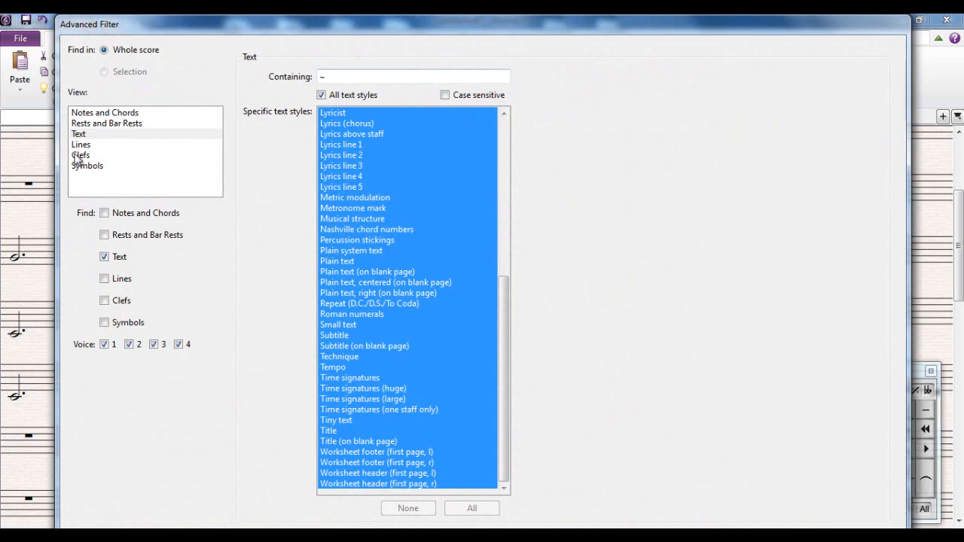
left_click(81, 145)
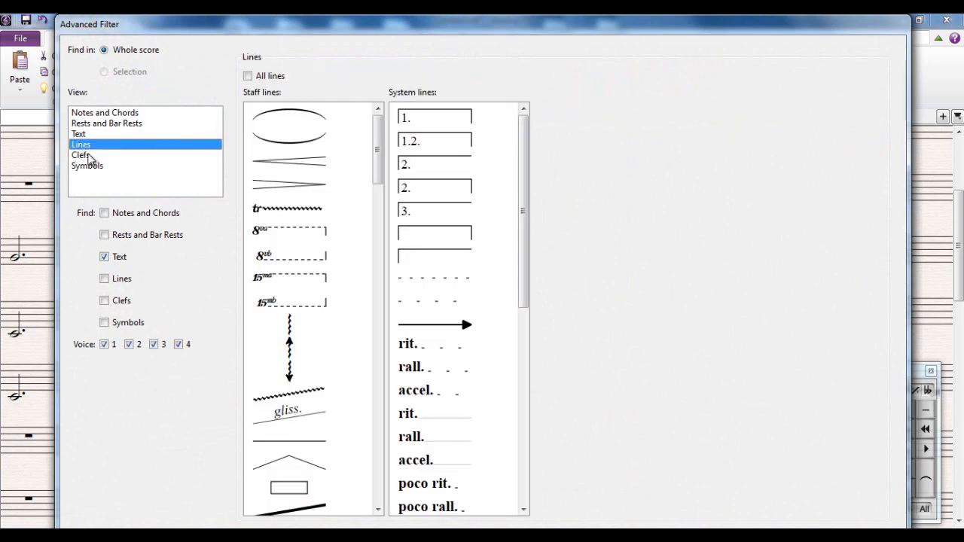
left_click(87, 164)
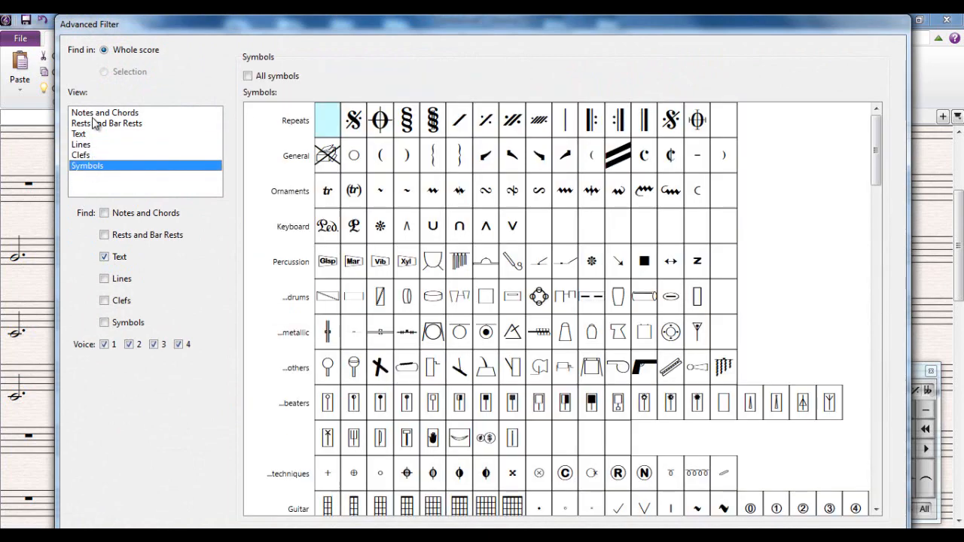
left_click(104, 112)
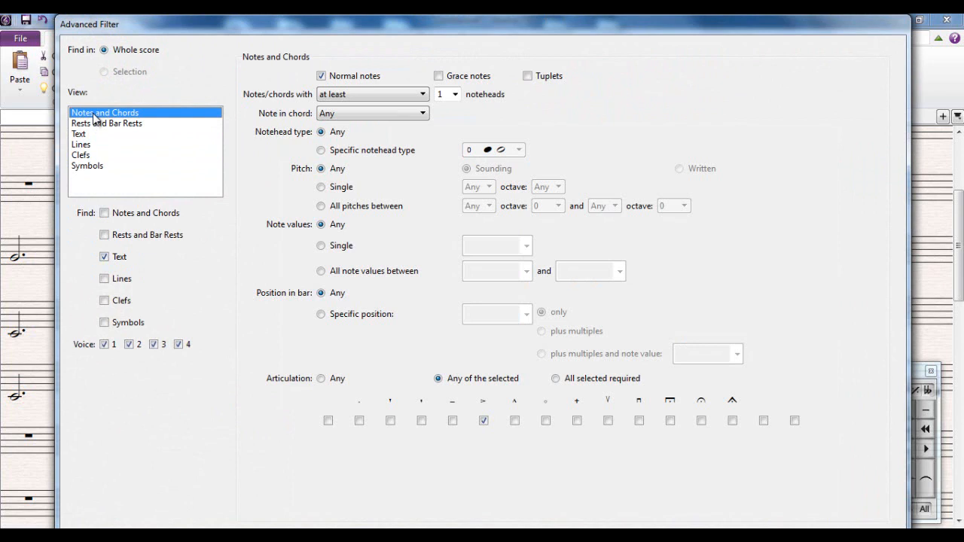